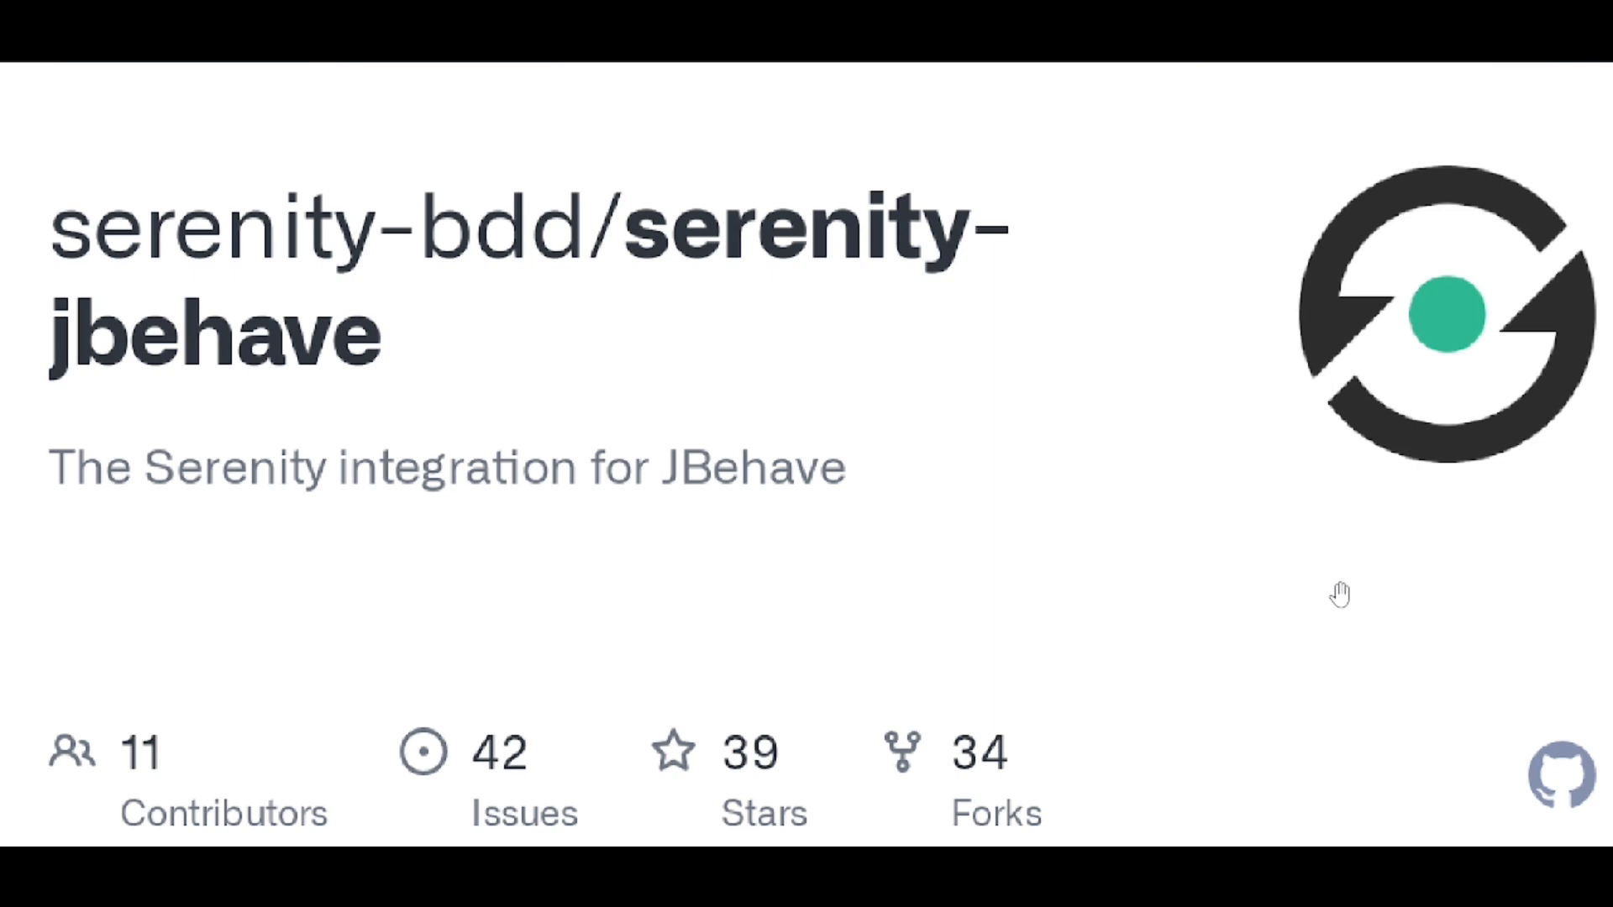
mouse_move(1292, 542)
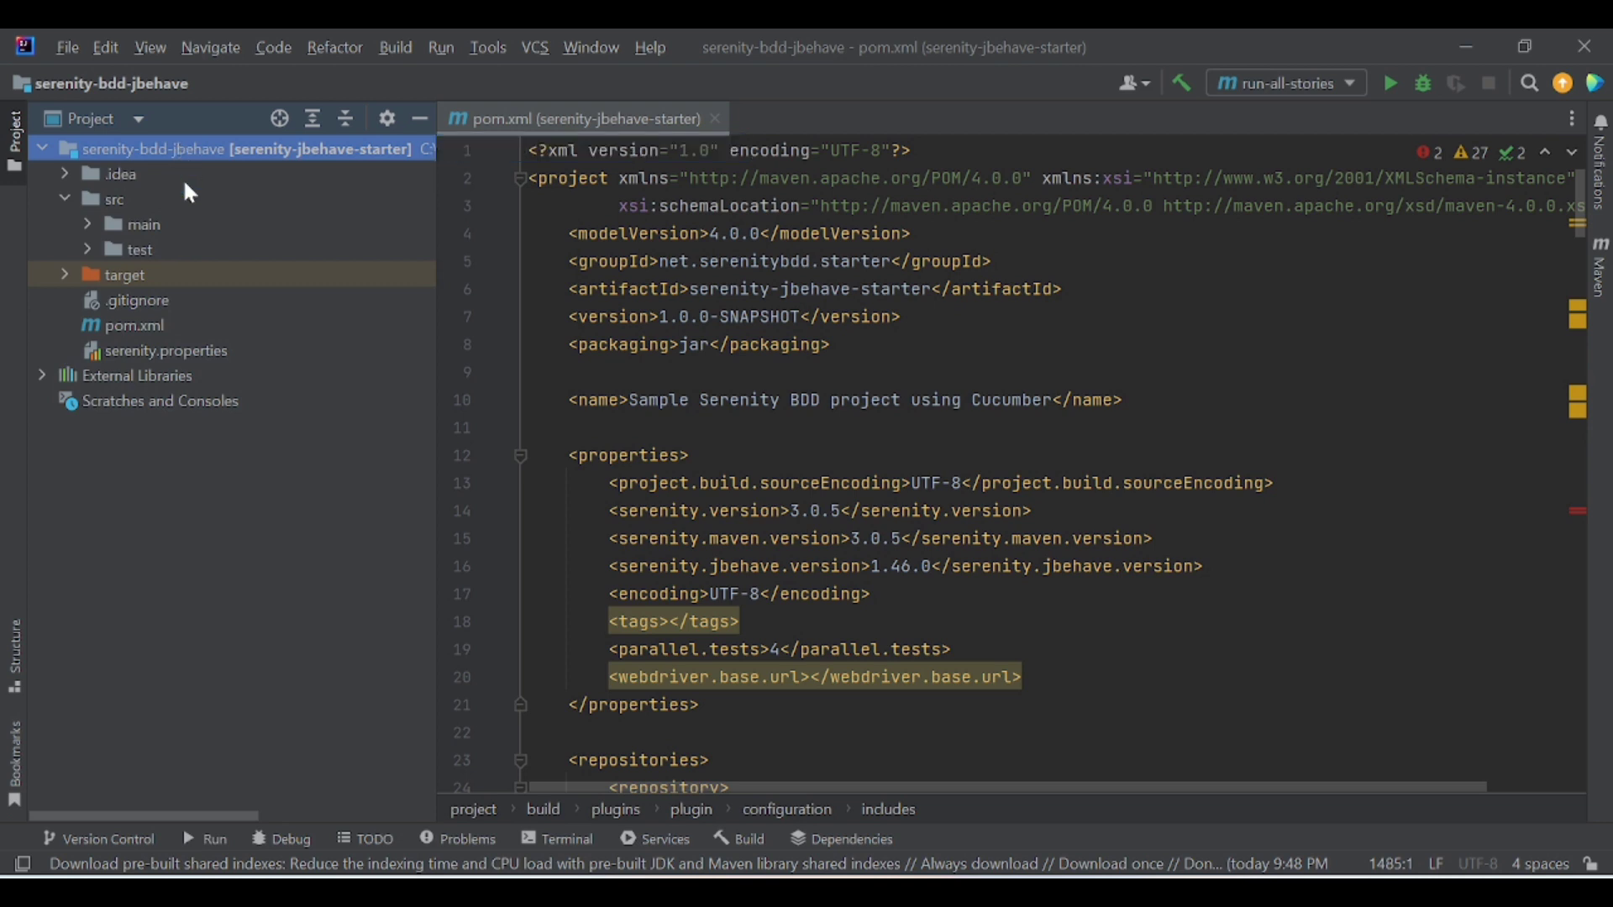
Review serenity.properties, then bring pom.xml back into the editor
click(167, 351)
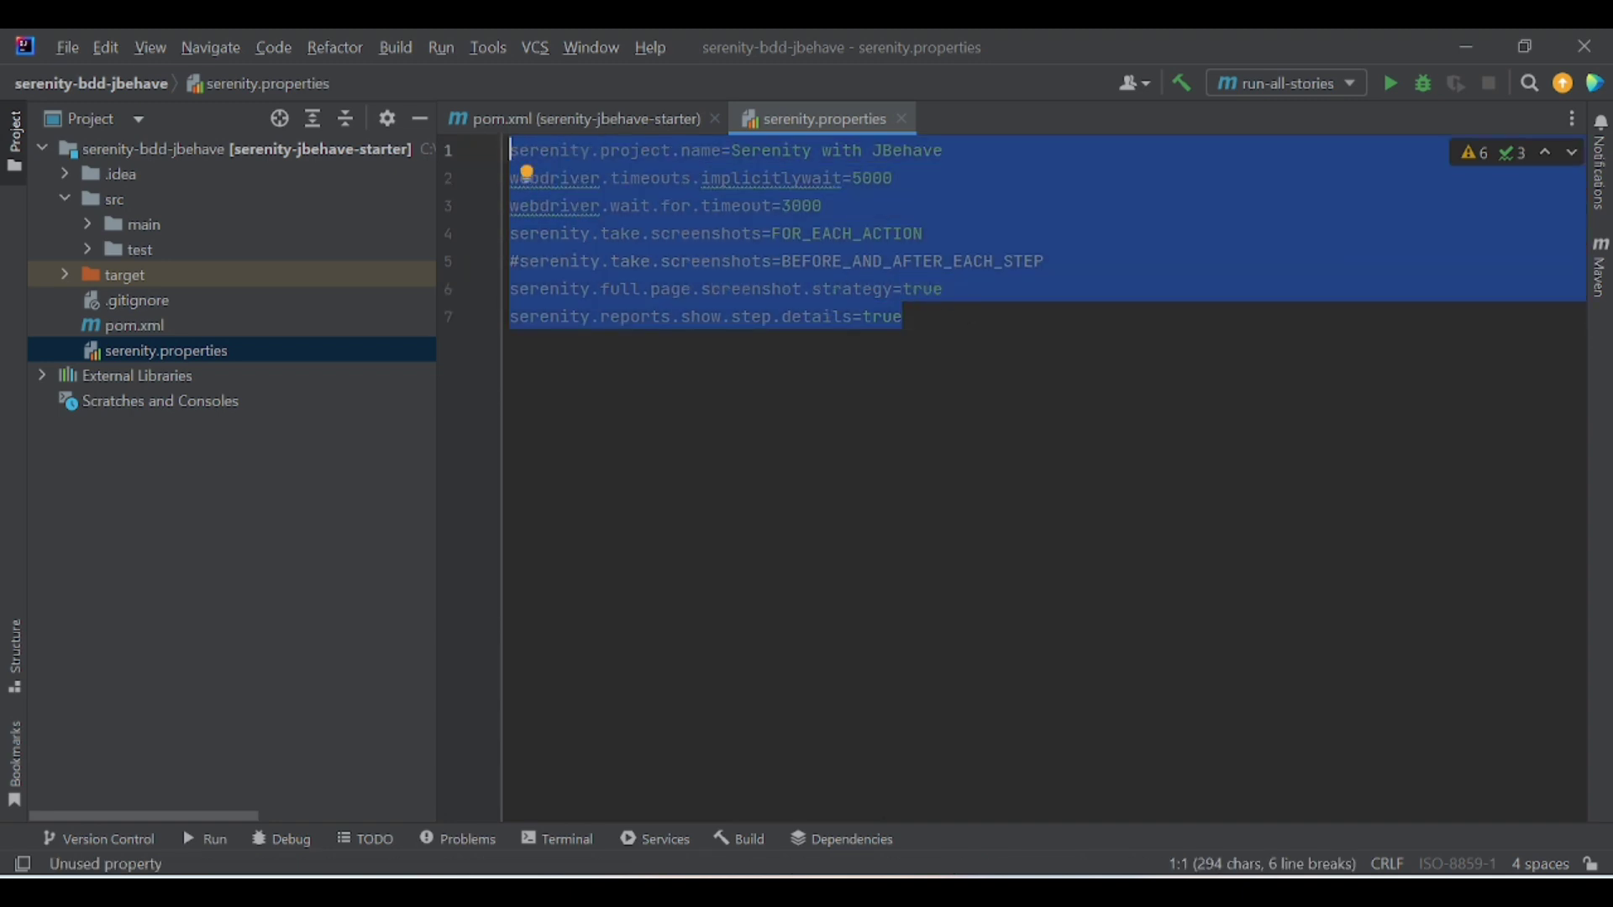
click(572, 119)
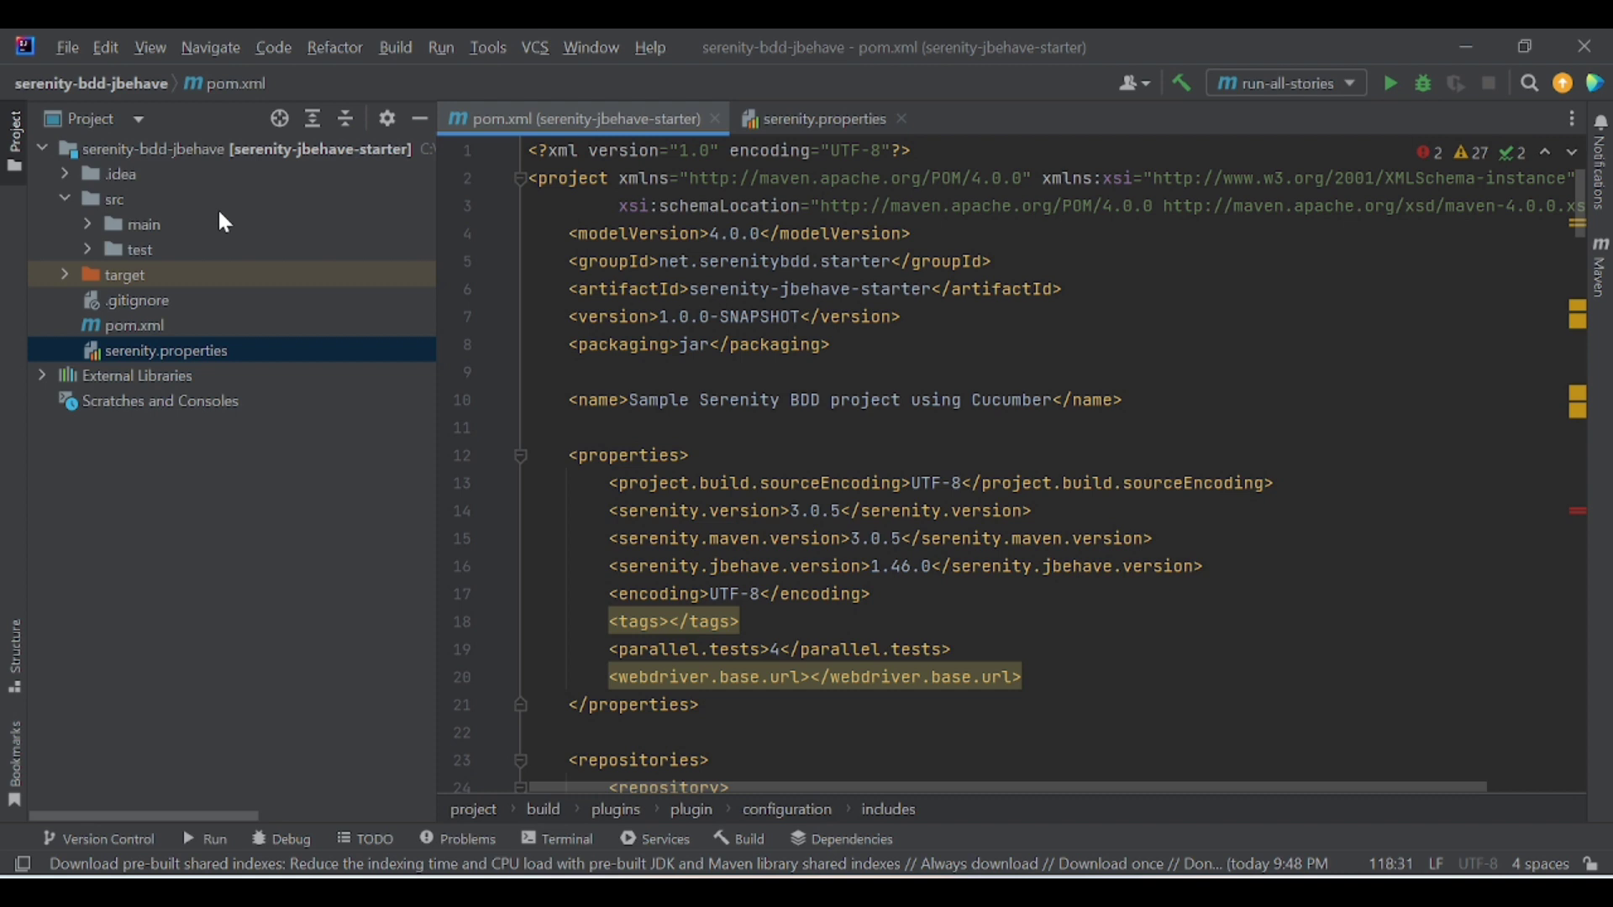
mouse_move(122, 258)
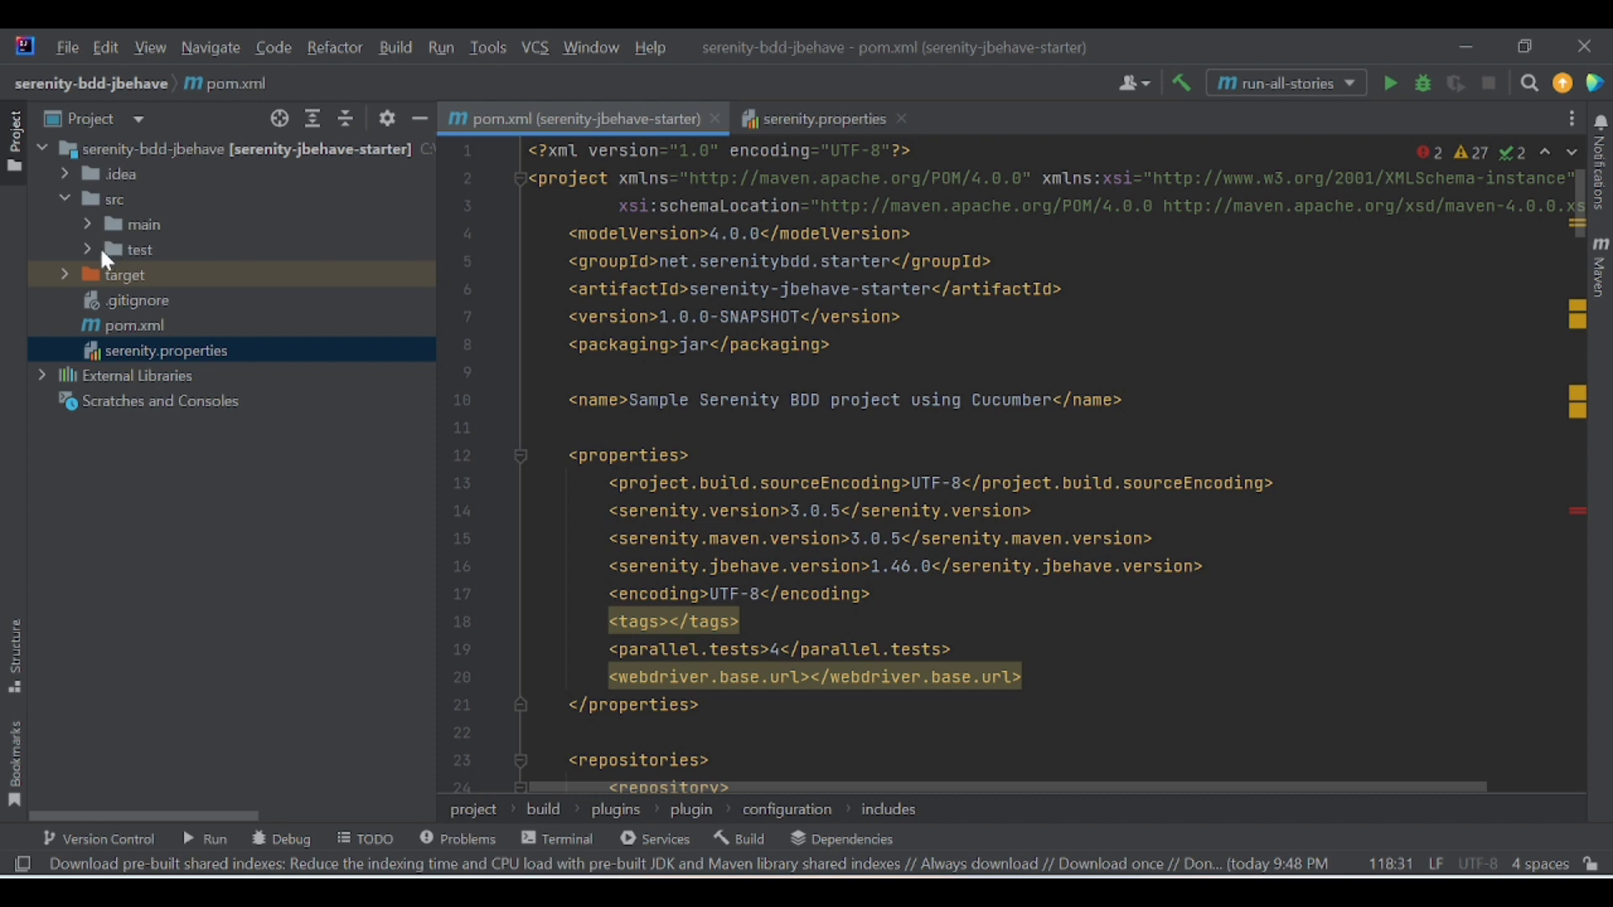
Expand src/test, java and resources to reveal github.story, youtube.story and the webdriver folders
click(139, 249)
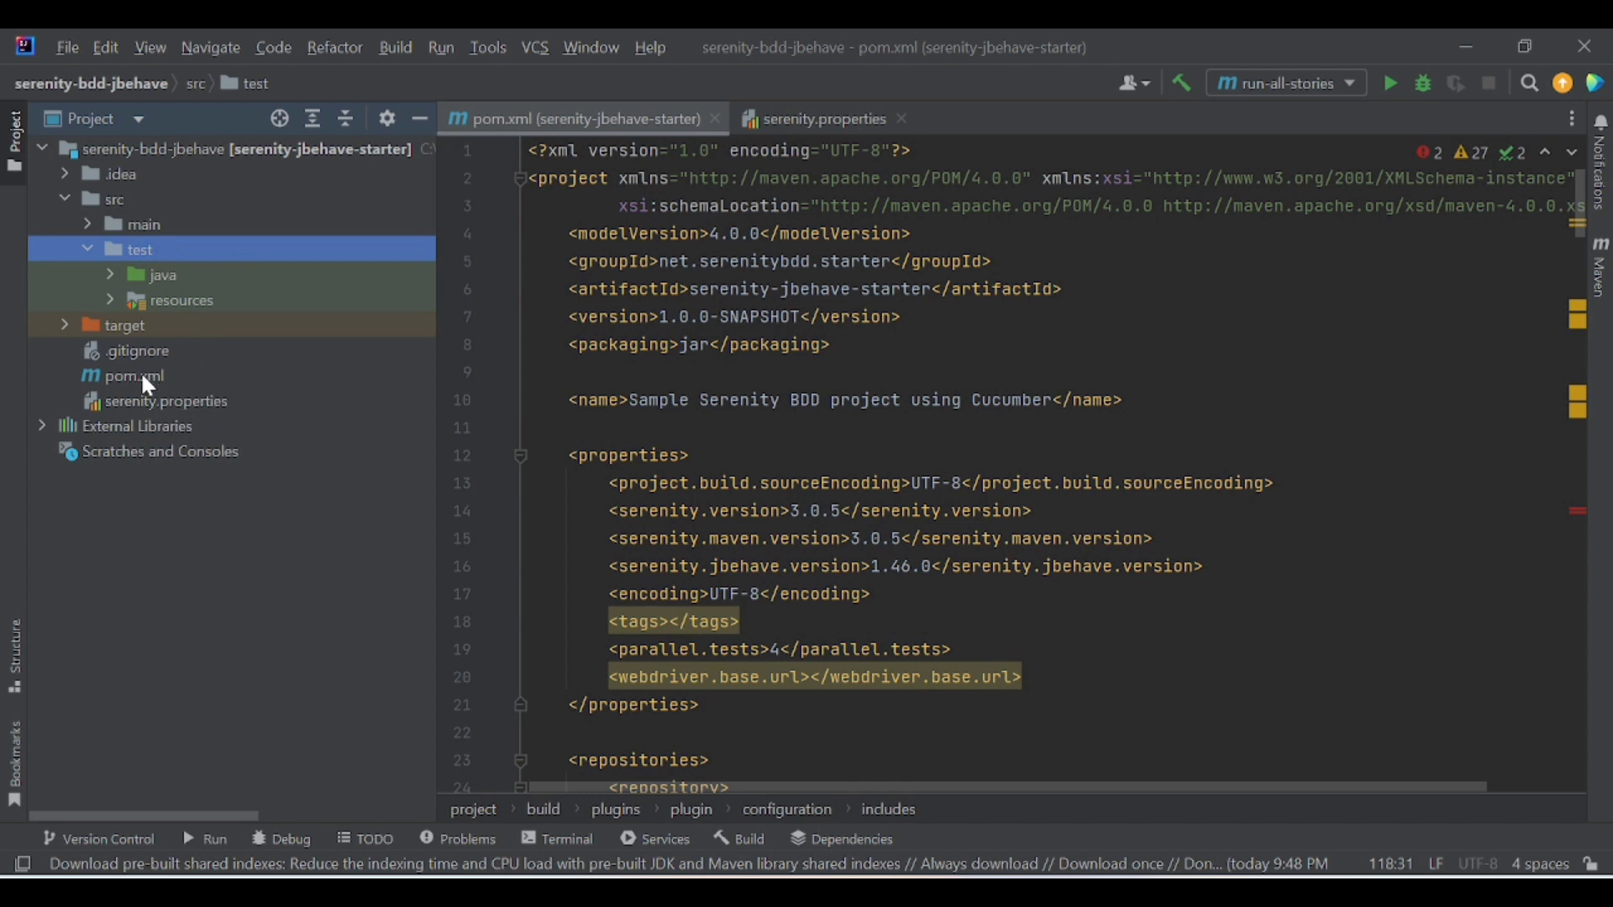
click(133, 375)
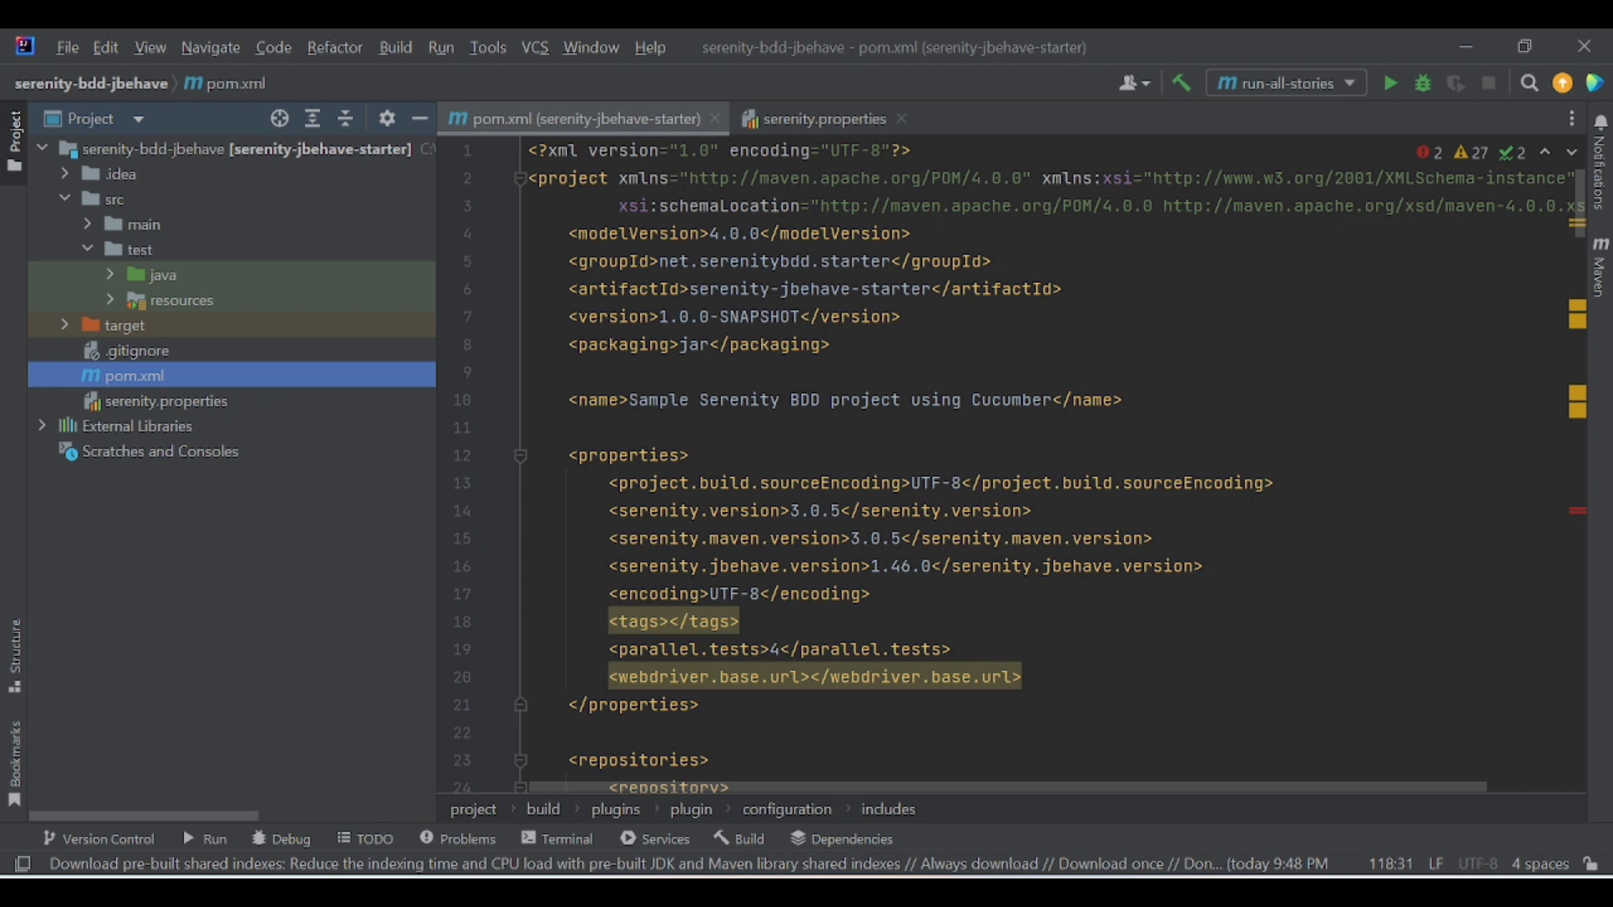
mouse_move(116, 284)
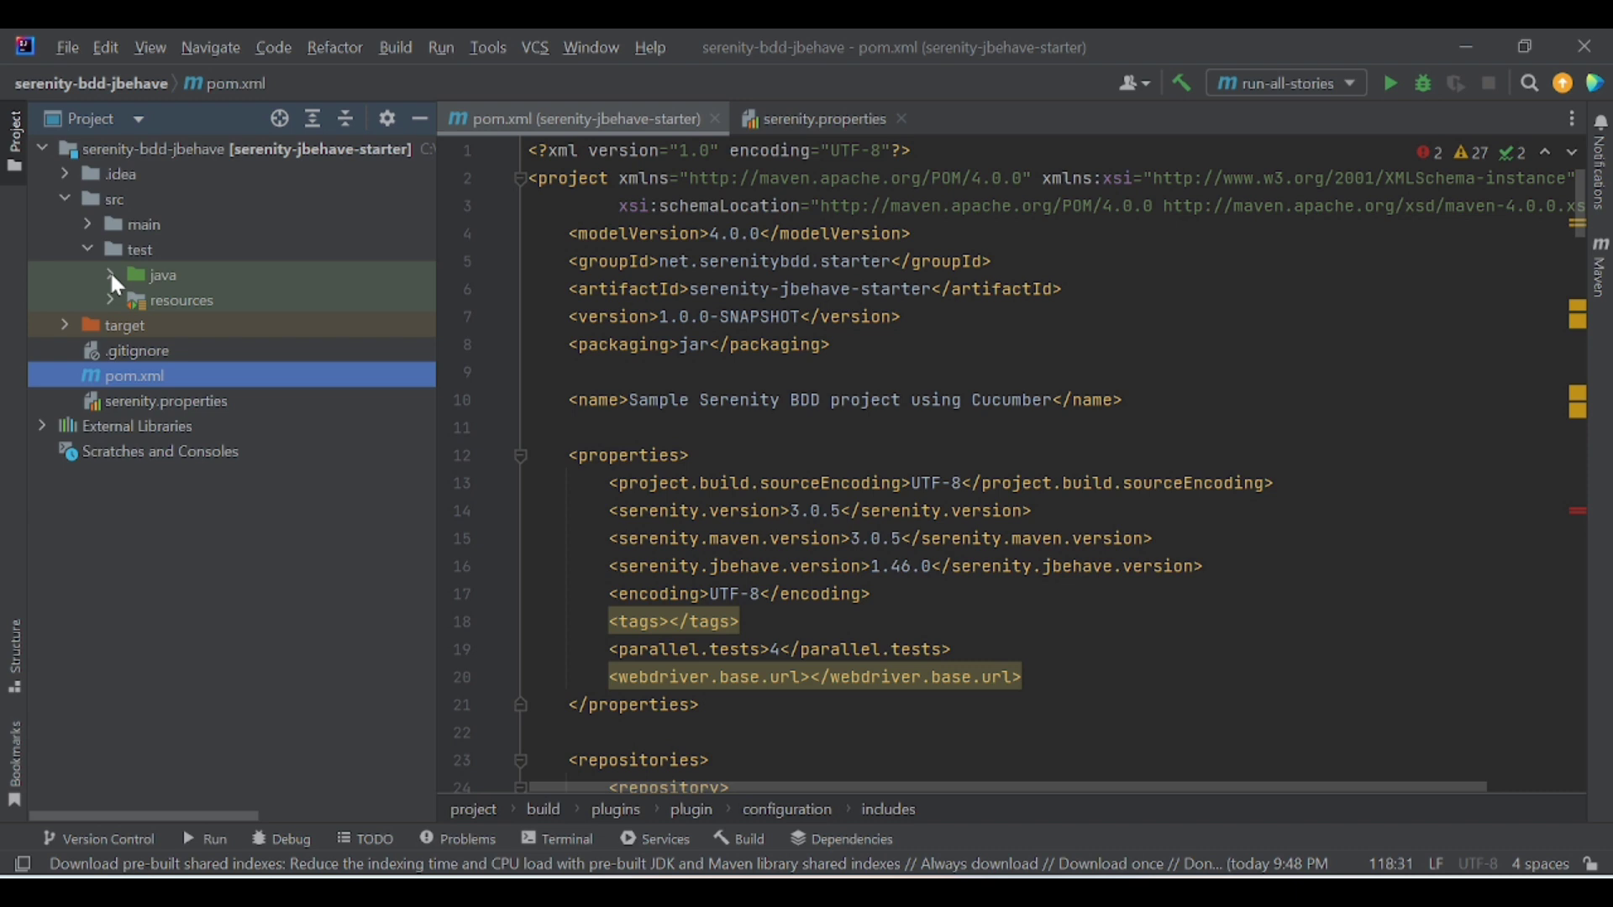
click(113, 274)
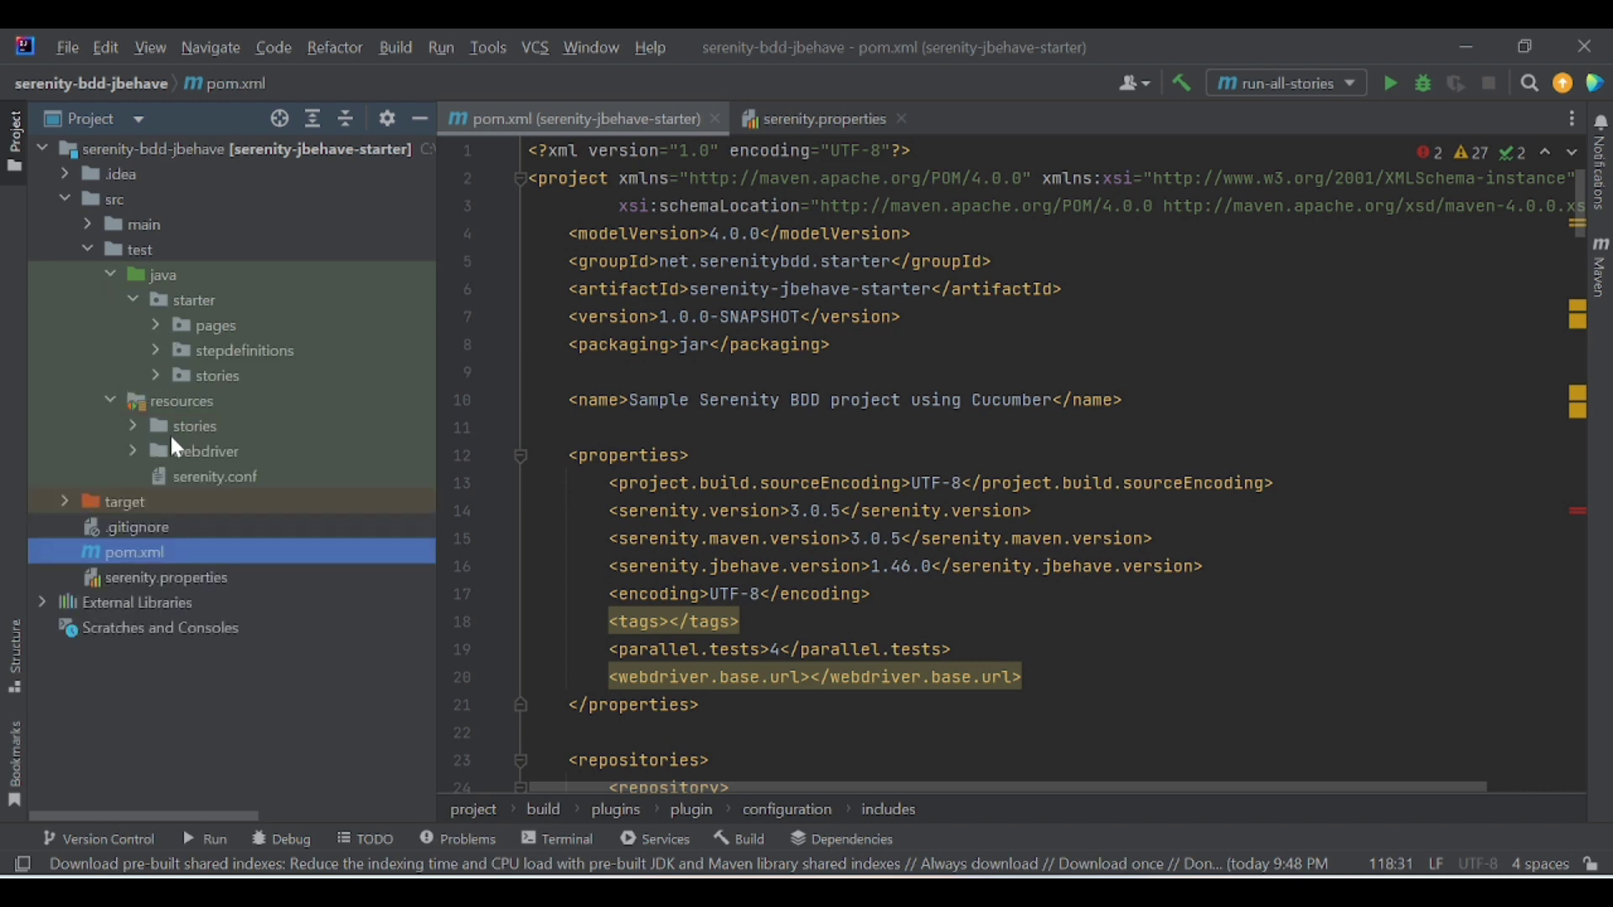
click(194, 426)
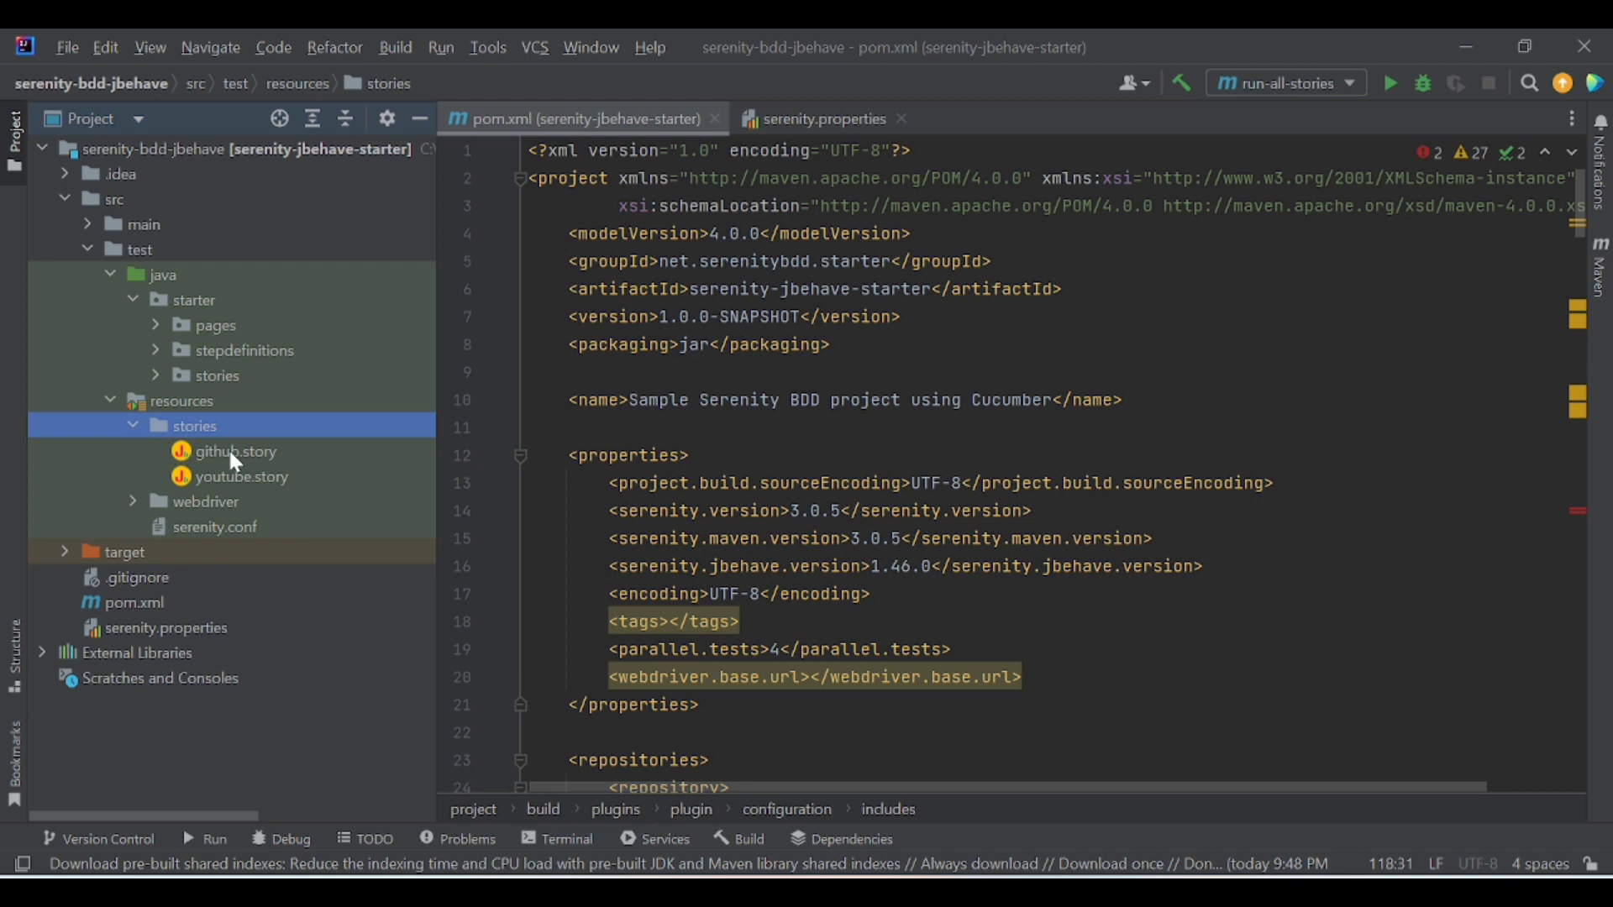
mouse_move(244, 463)
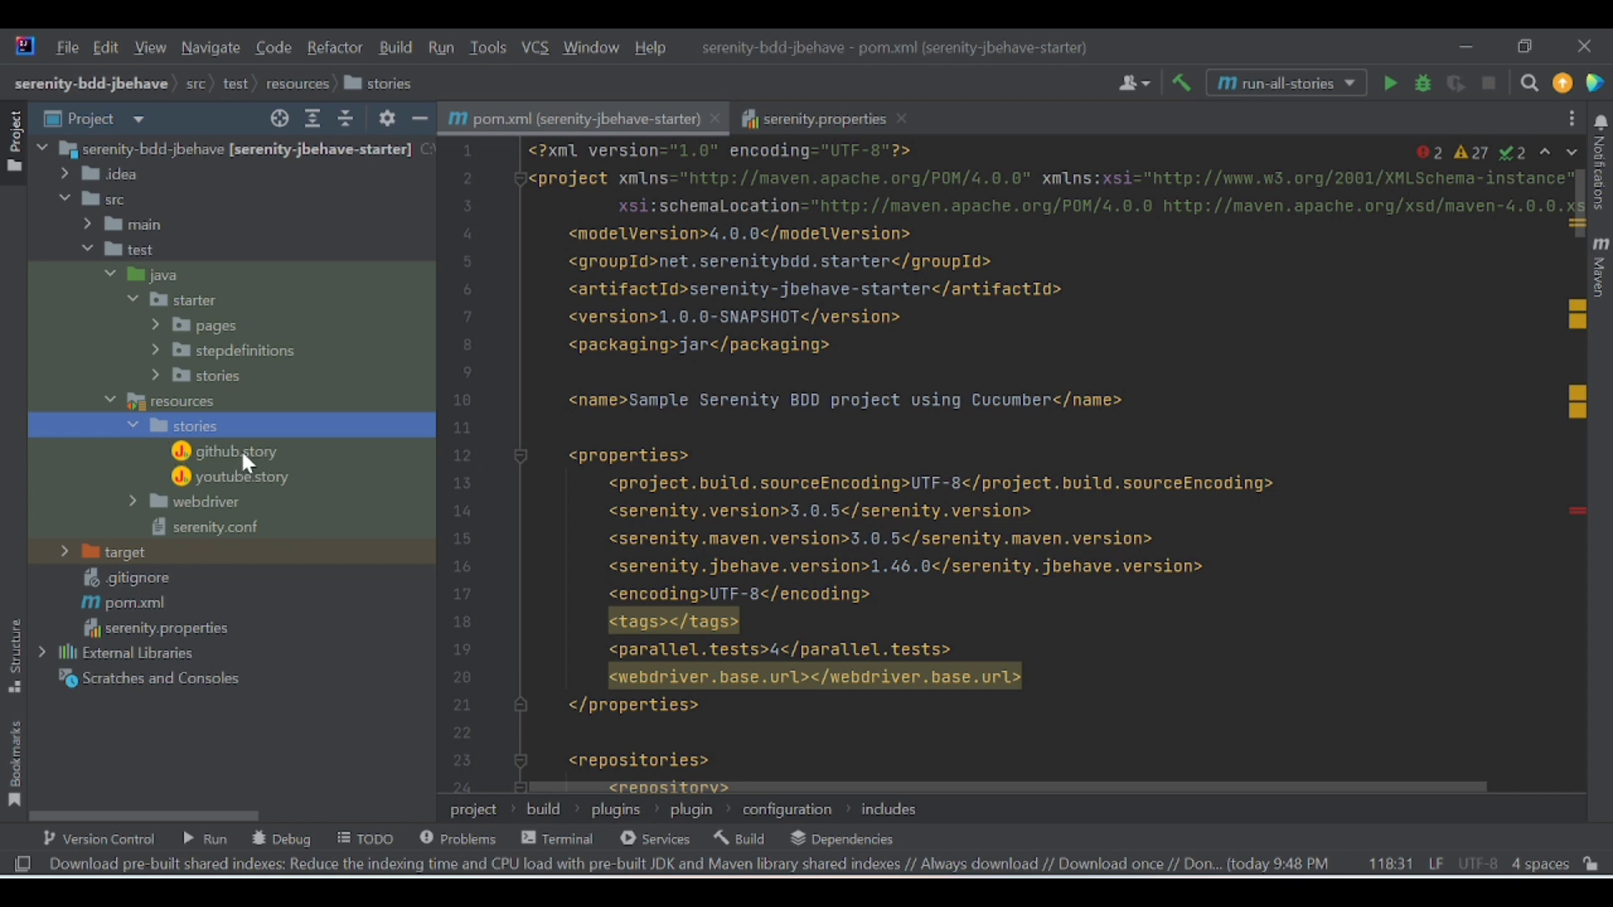
mouse_move(268, 457)
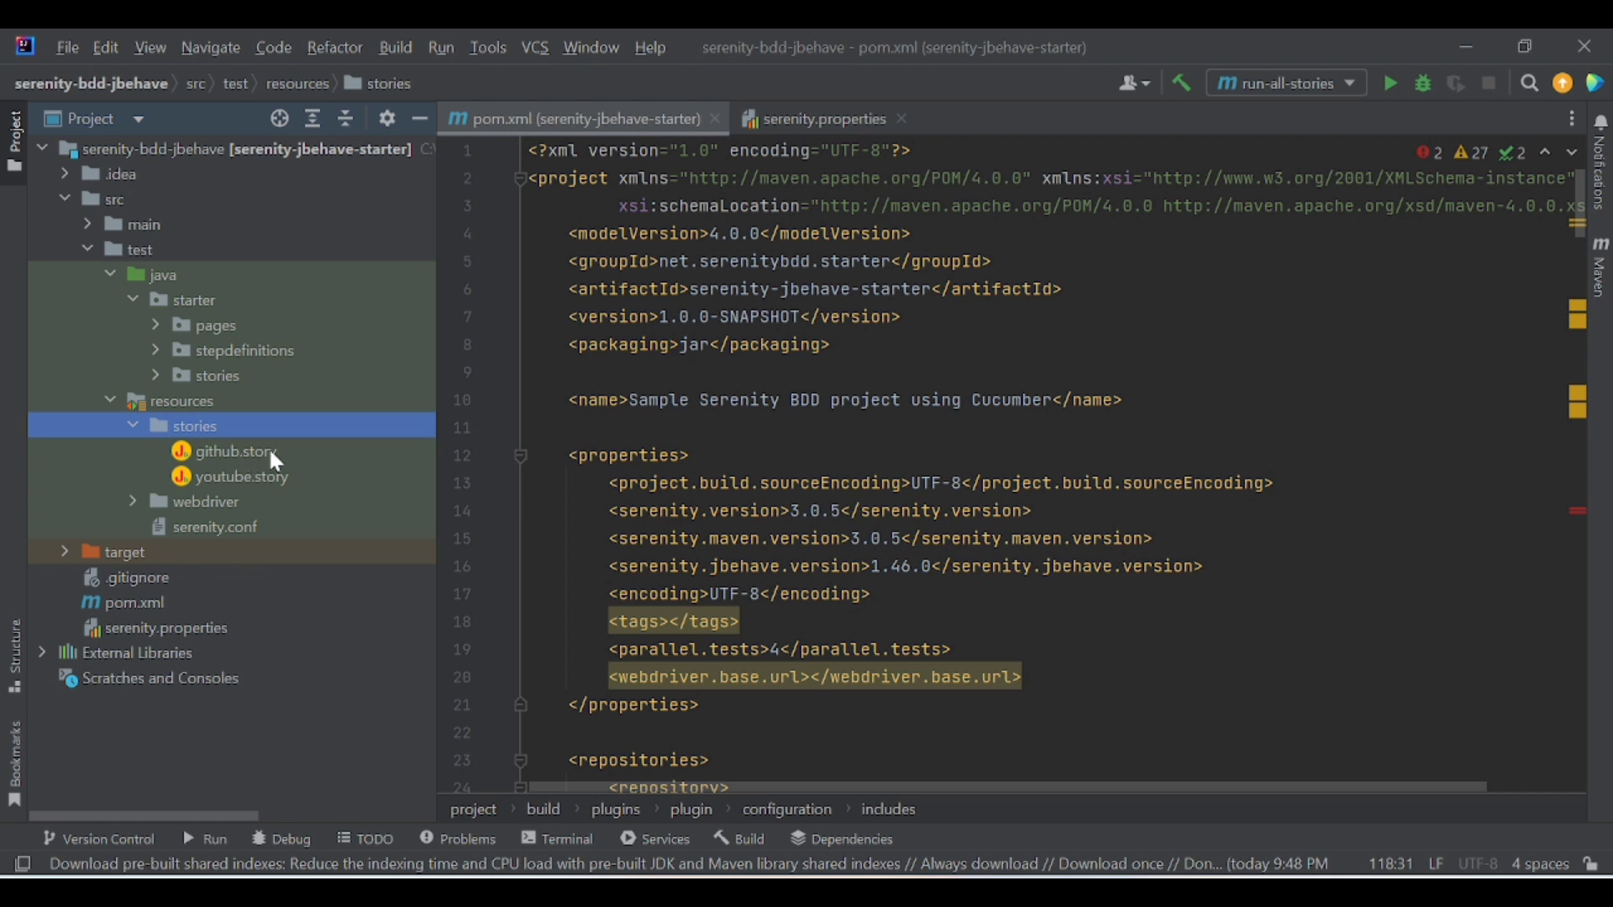
mouse_move(203, 518)
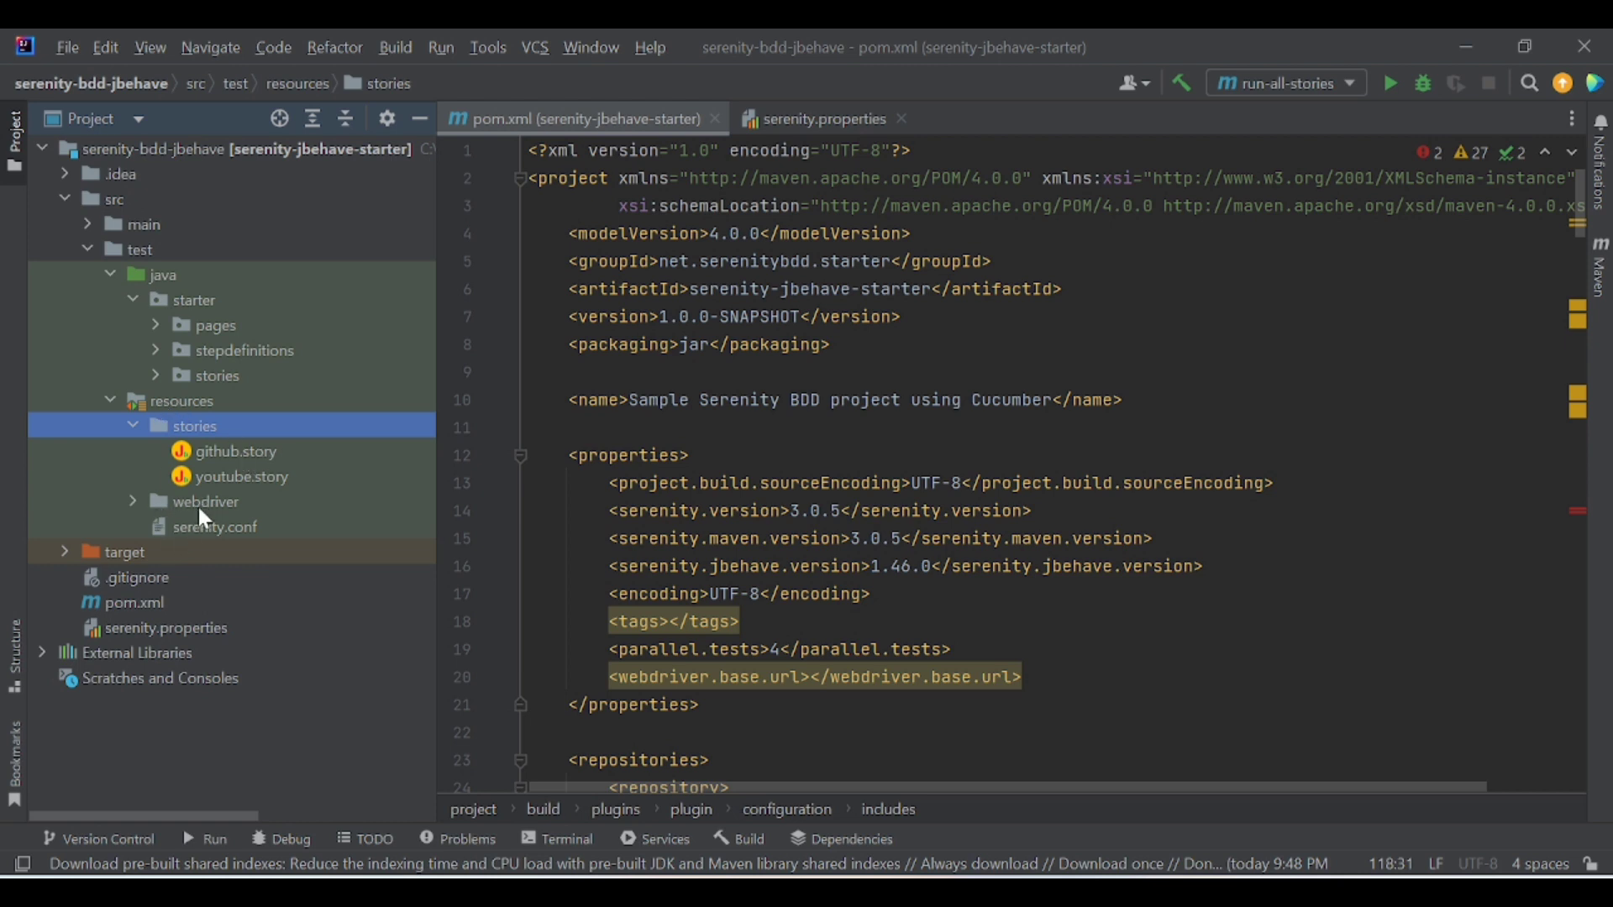
mouse_move(252, 537)
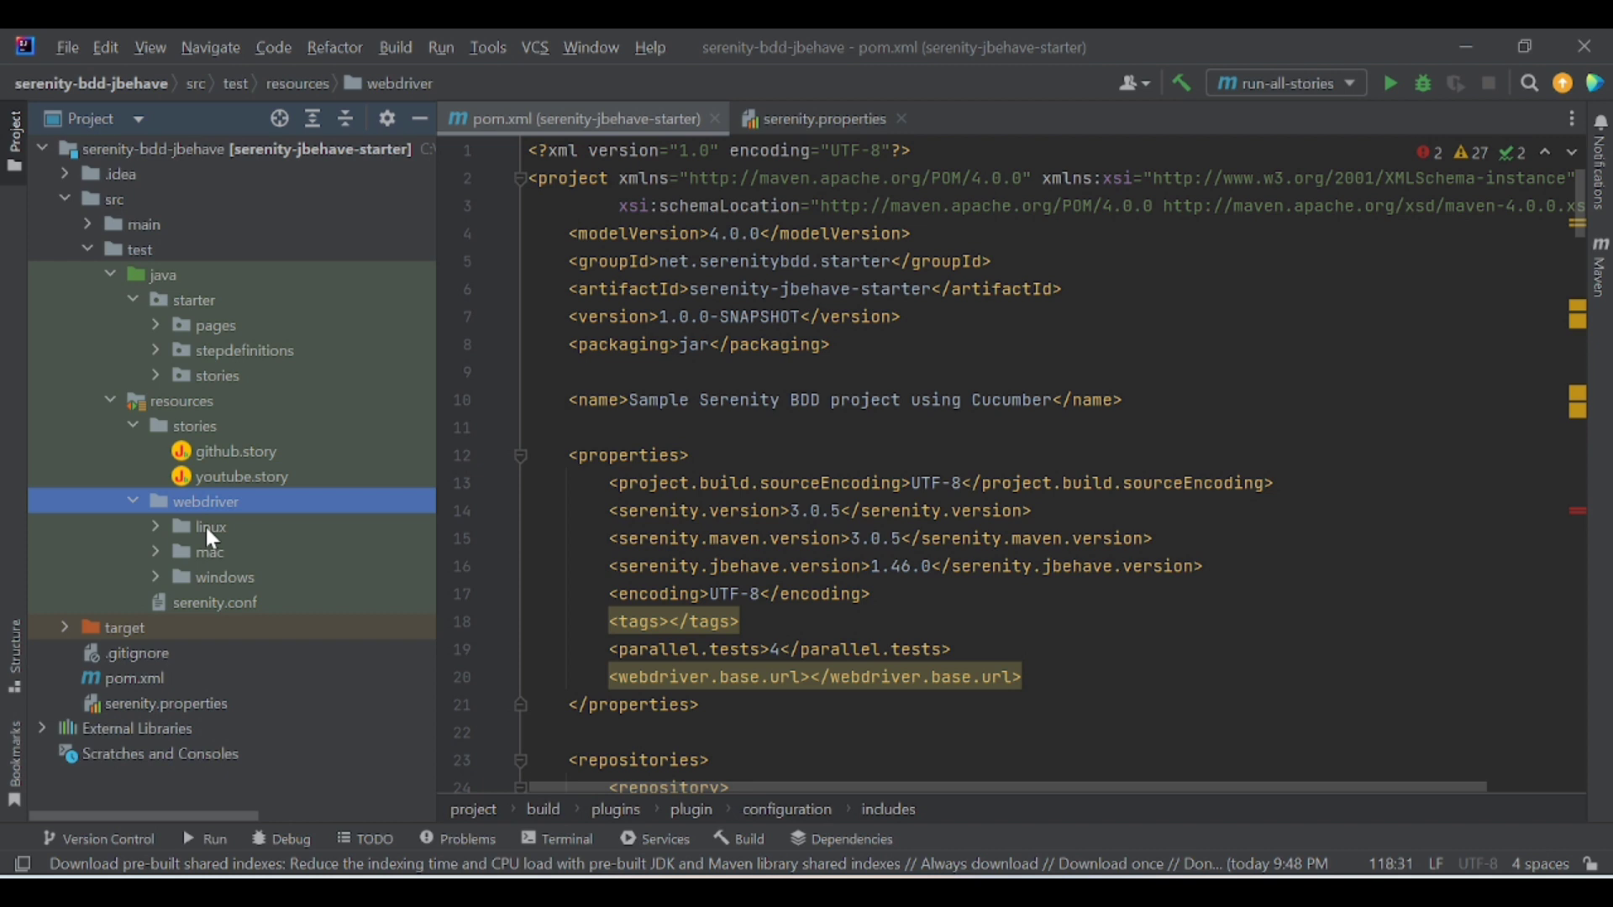
Inspect the windows webdriver executables (chromedriver, geckodriver, IEDriverServer, msedgedriver), then collapse the folder
click(210, 526)
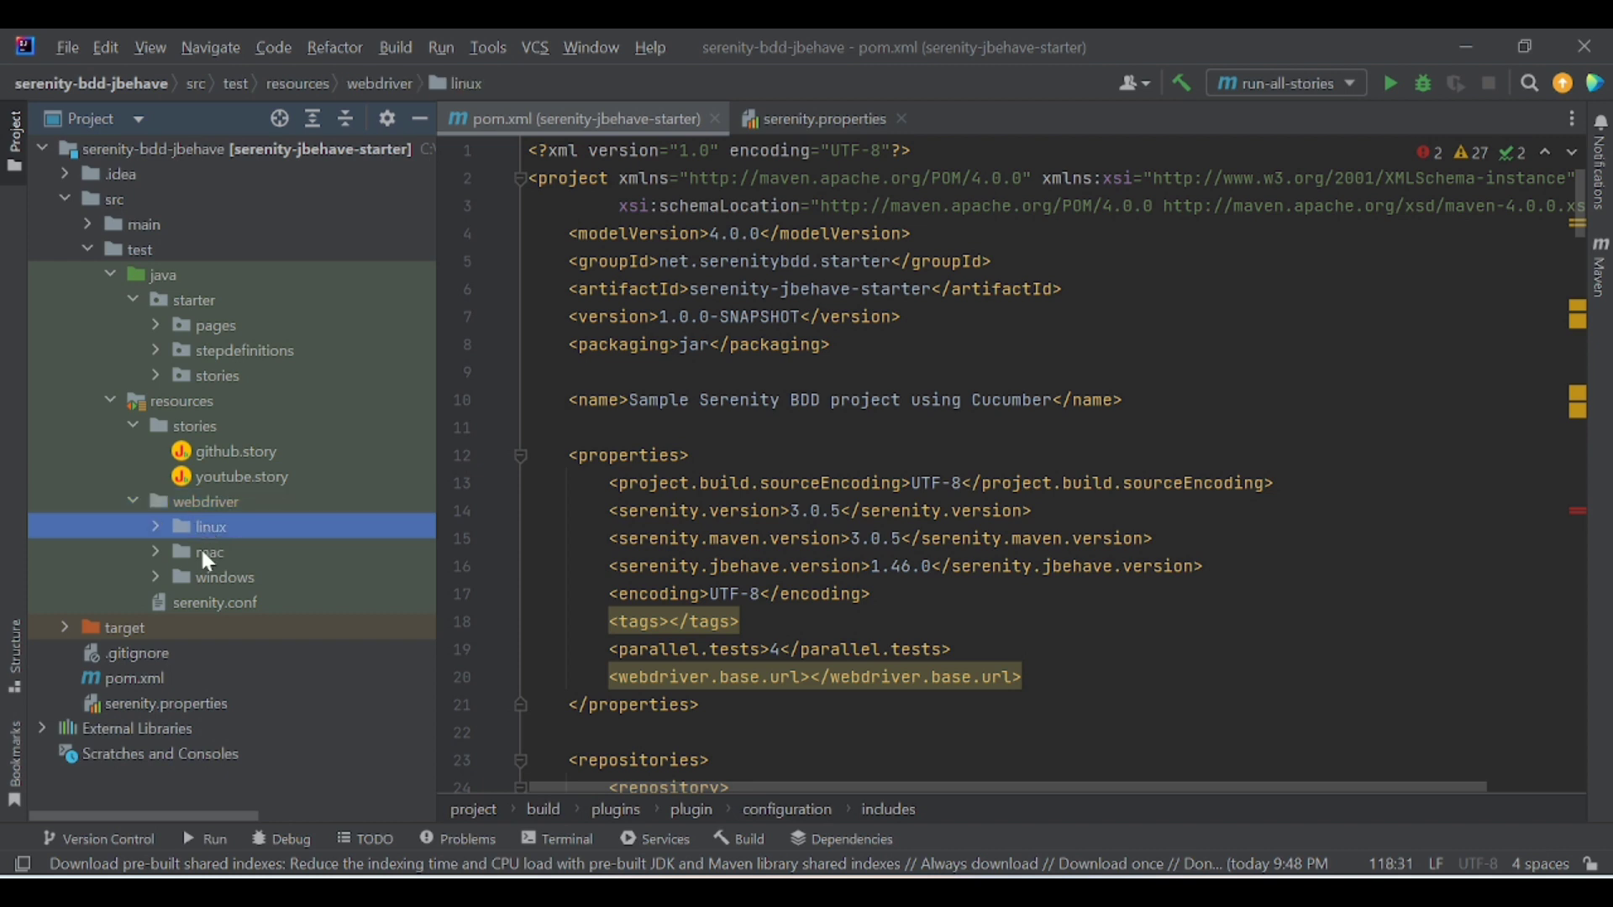
click(224, 577)
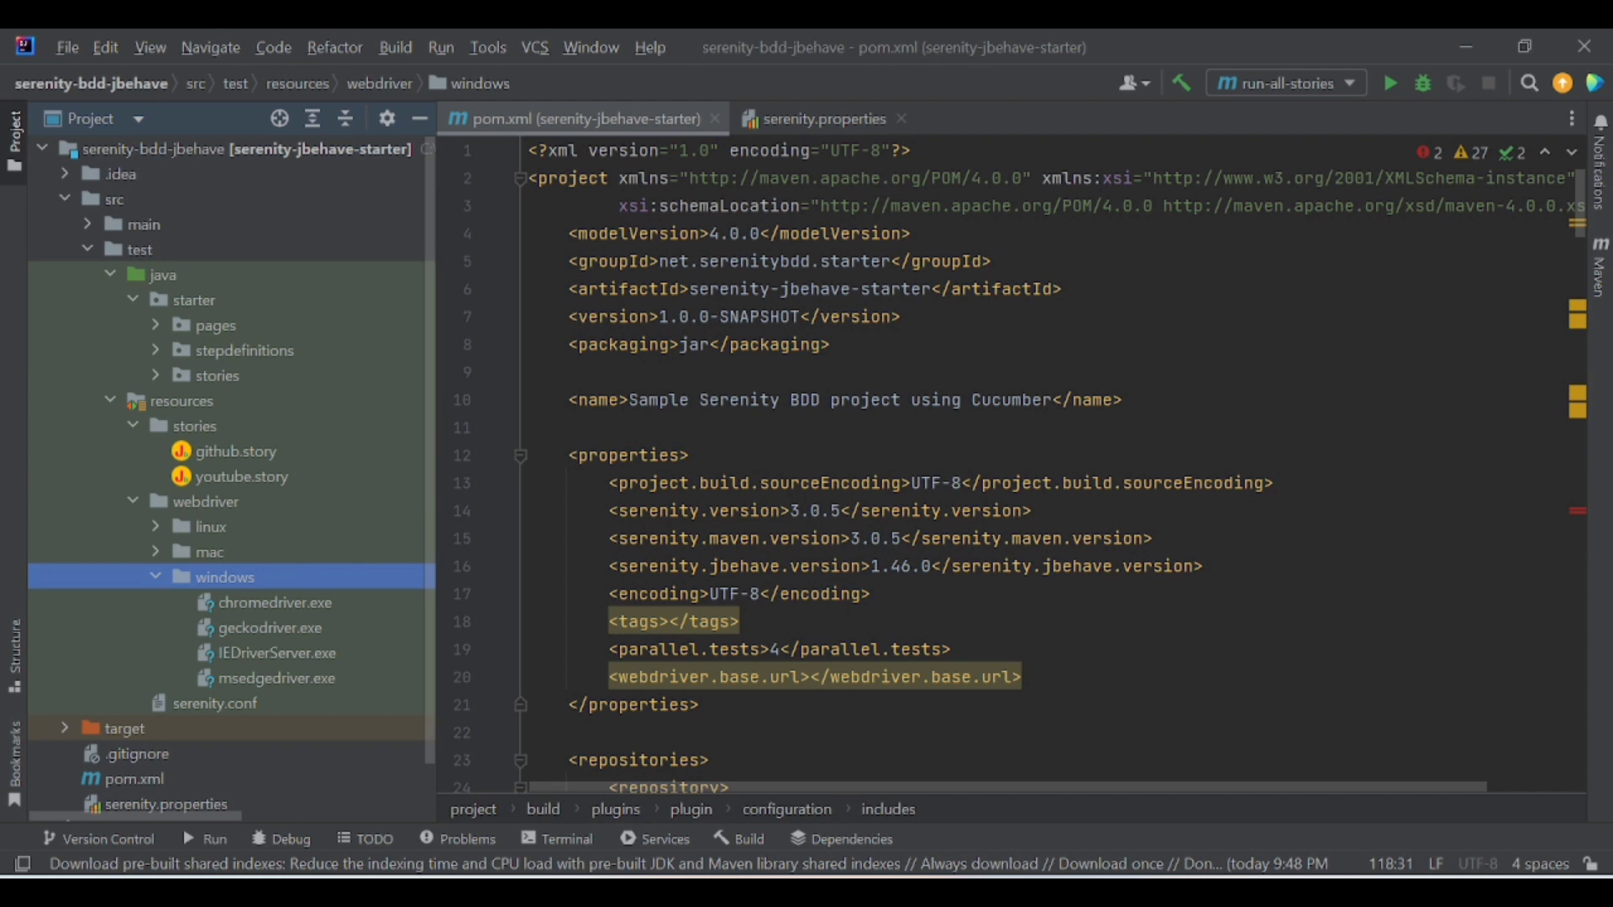
click(156, 577)
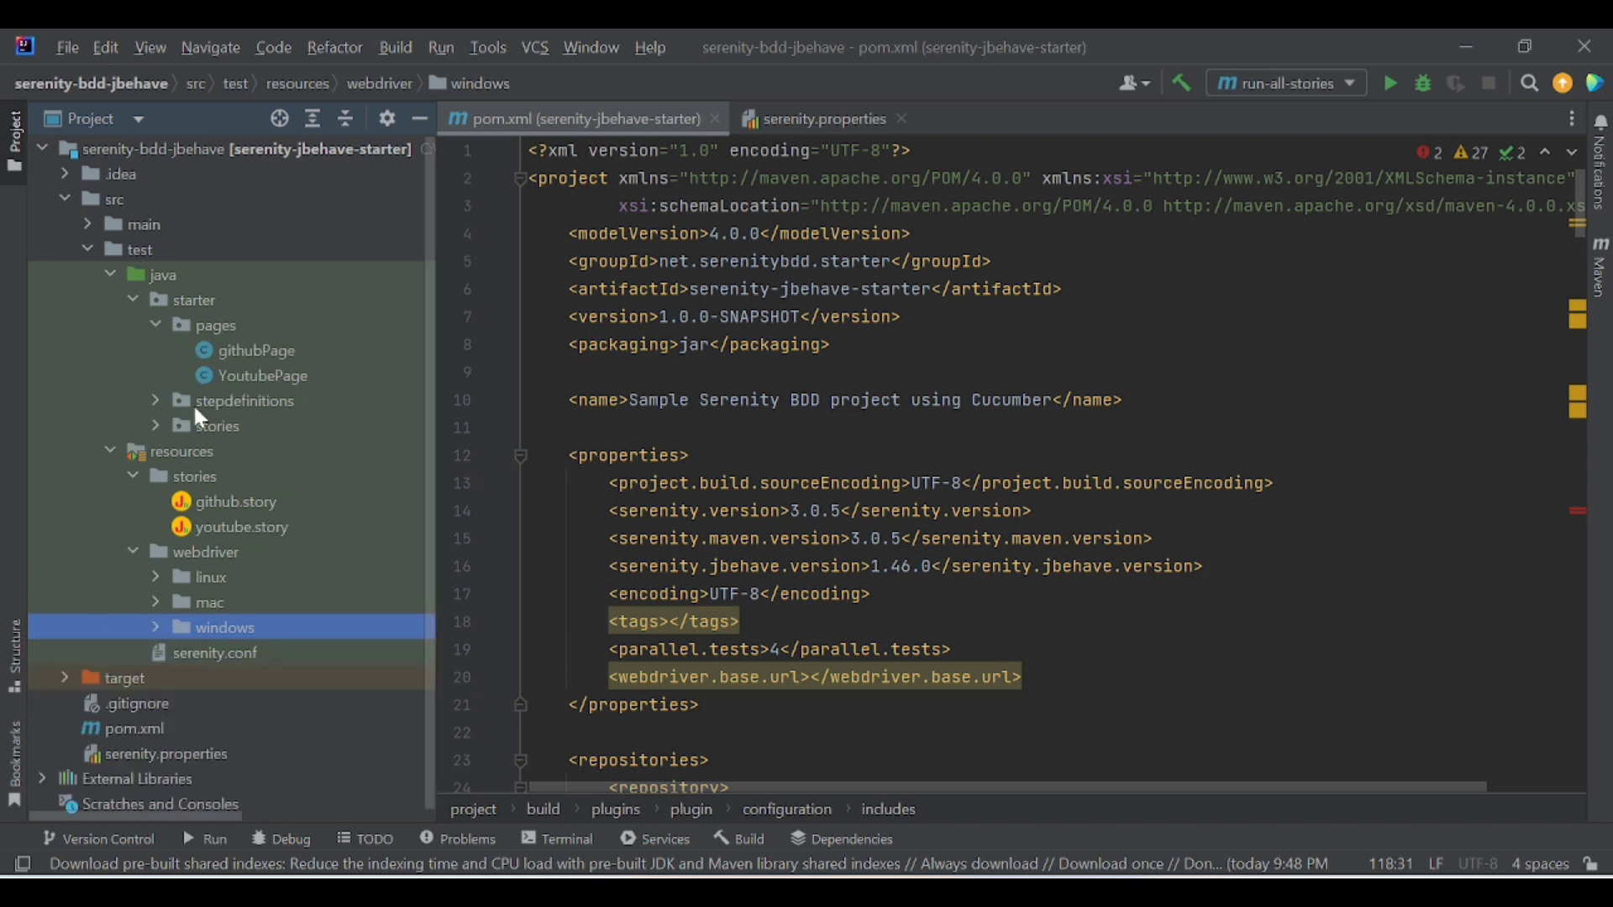
mouse_move(159, 400)
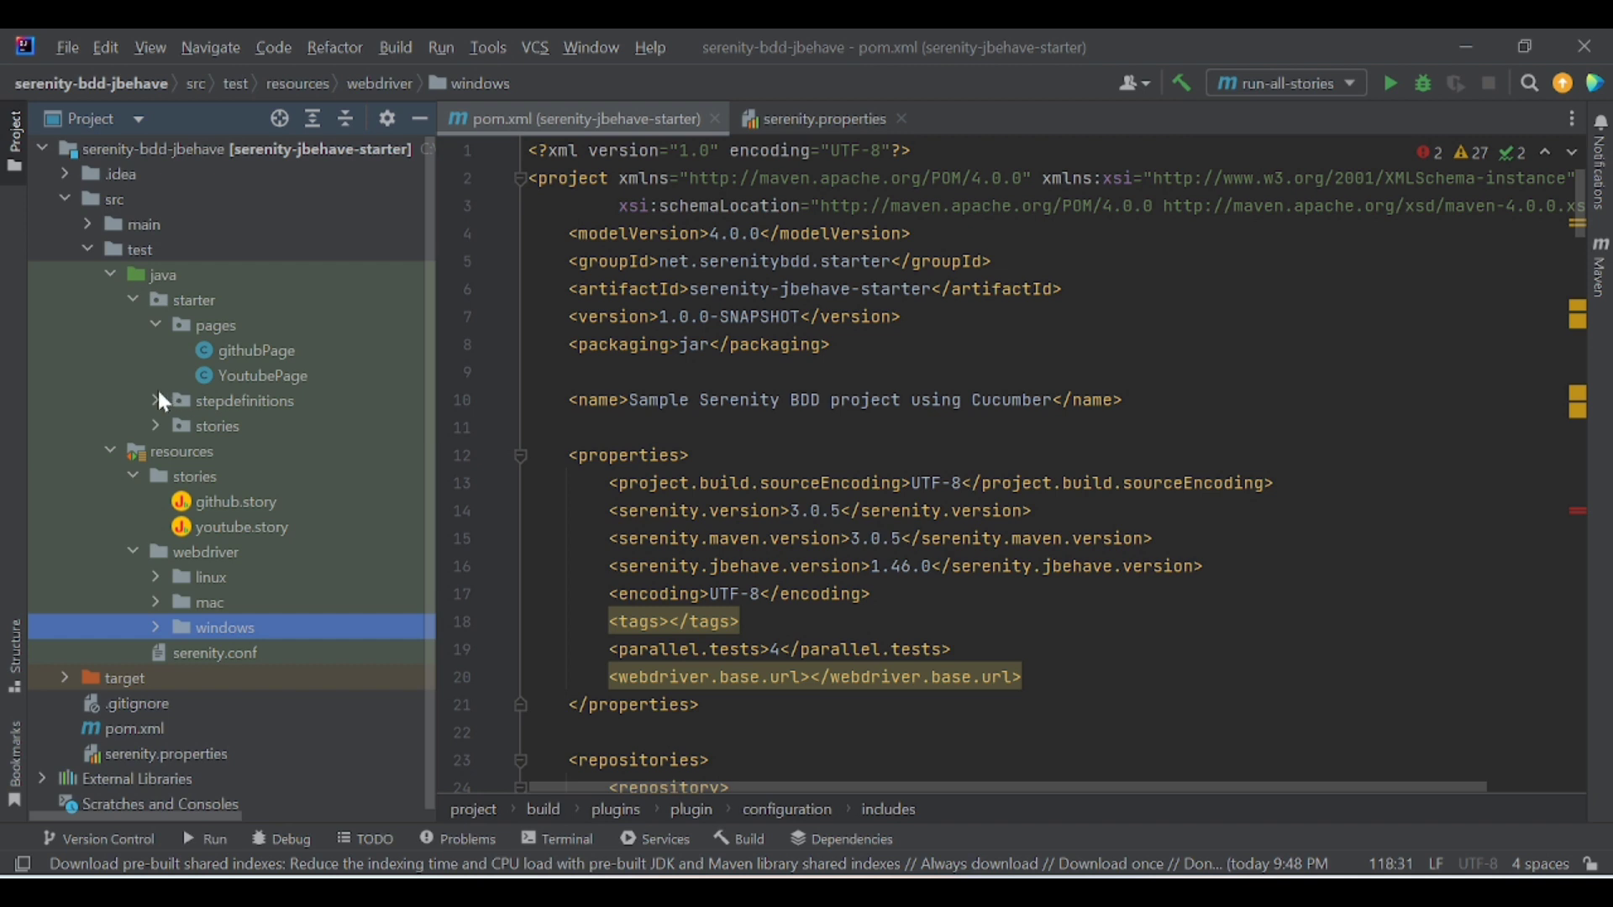
Expand stepdefinitions to show the githubStepDef class
click(154, 400)
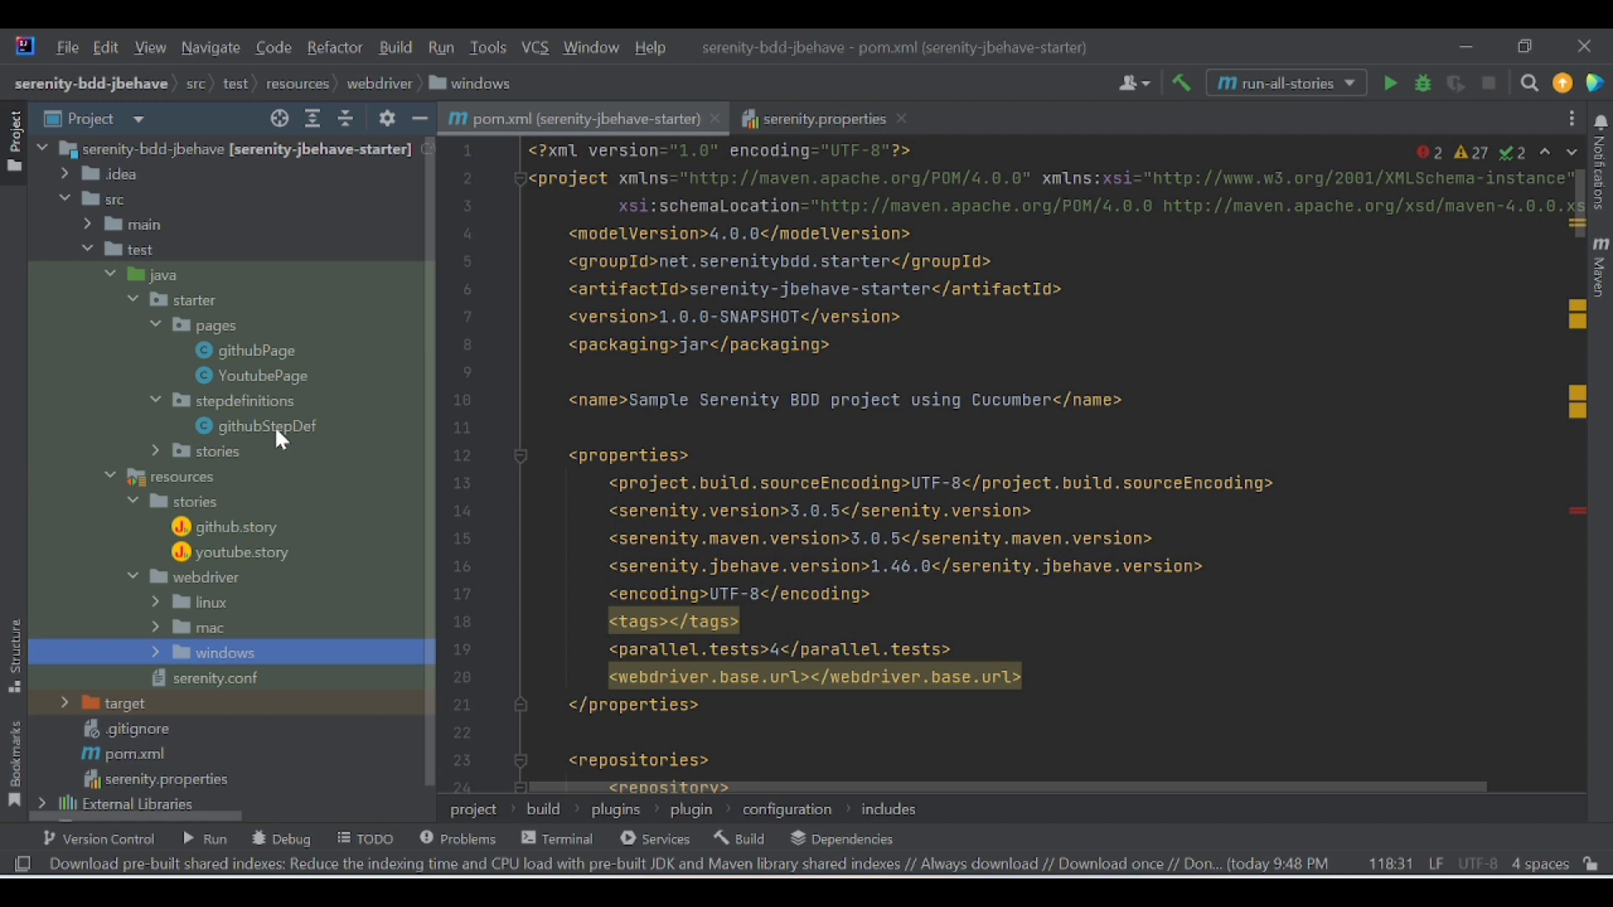
mouse_move(330, 446)
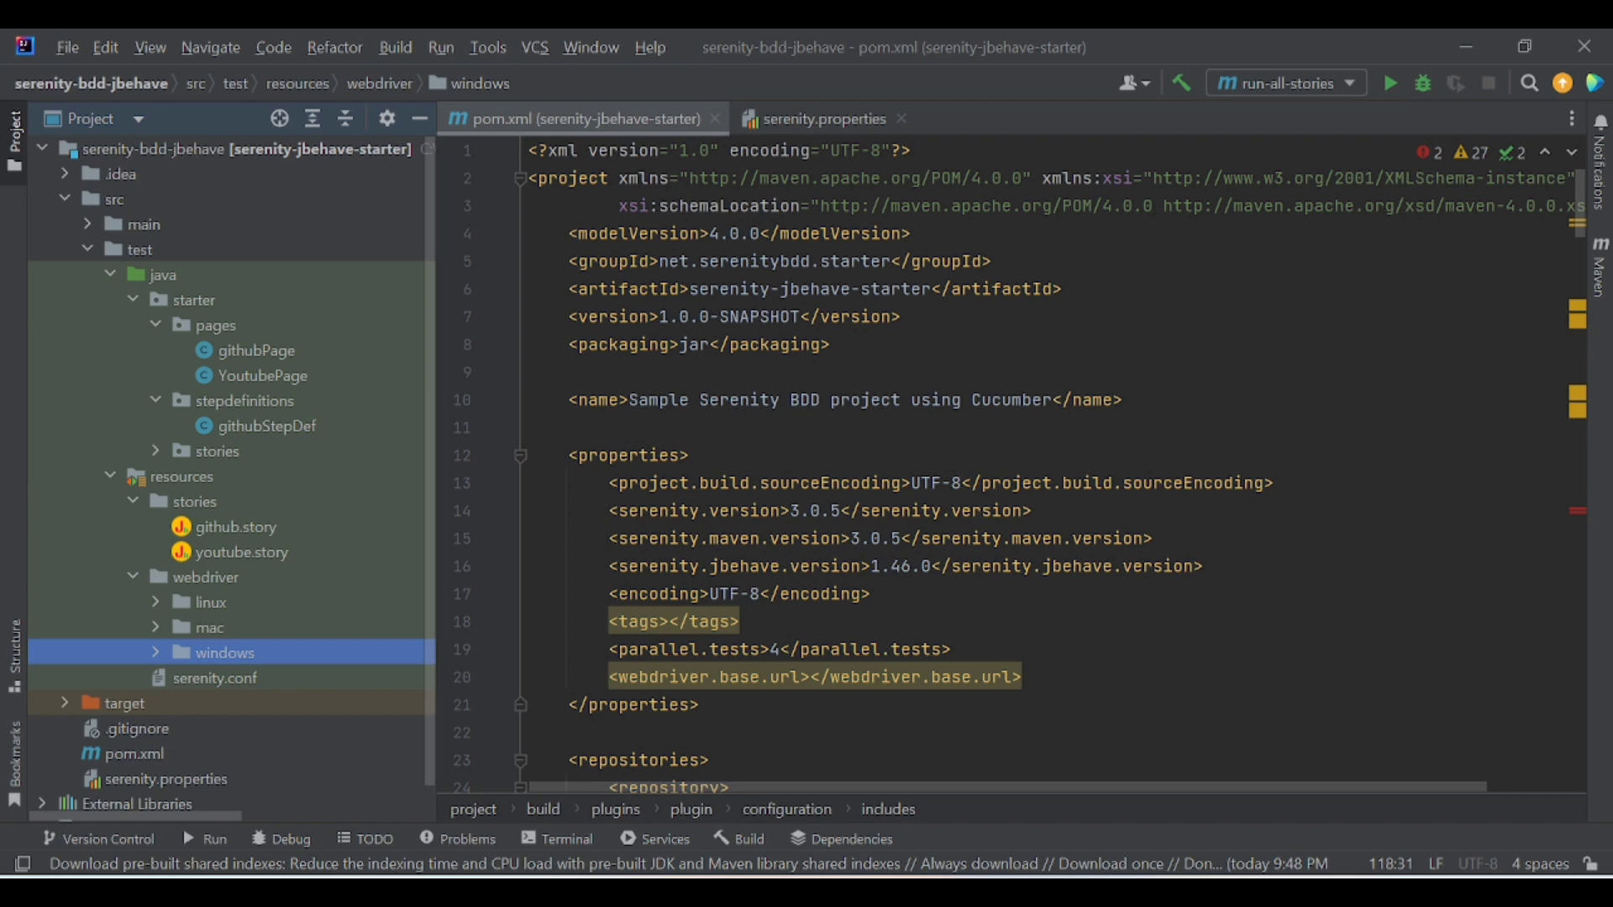
Edit the run-all-stories Maven configuration to run 'clean verify serenity:aggregate'
click(1285, 82)
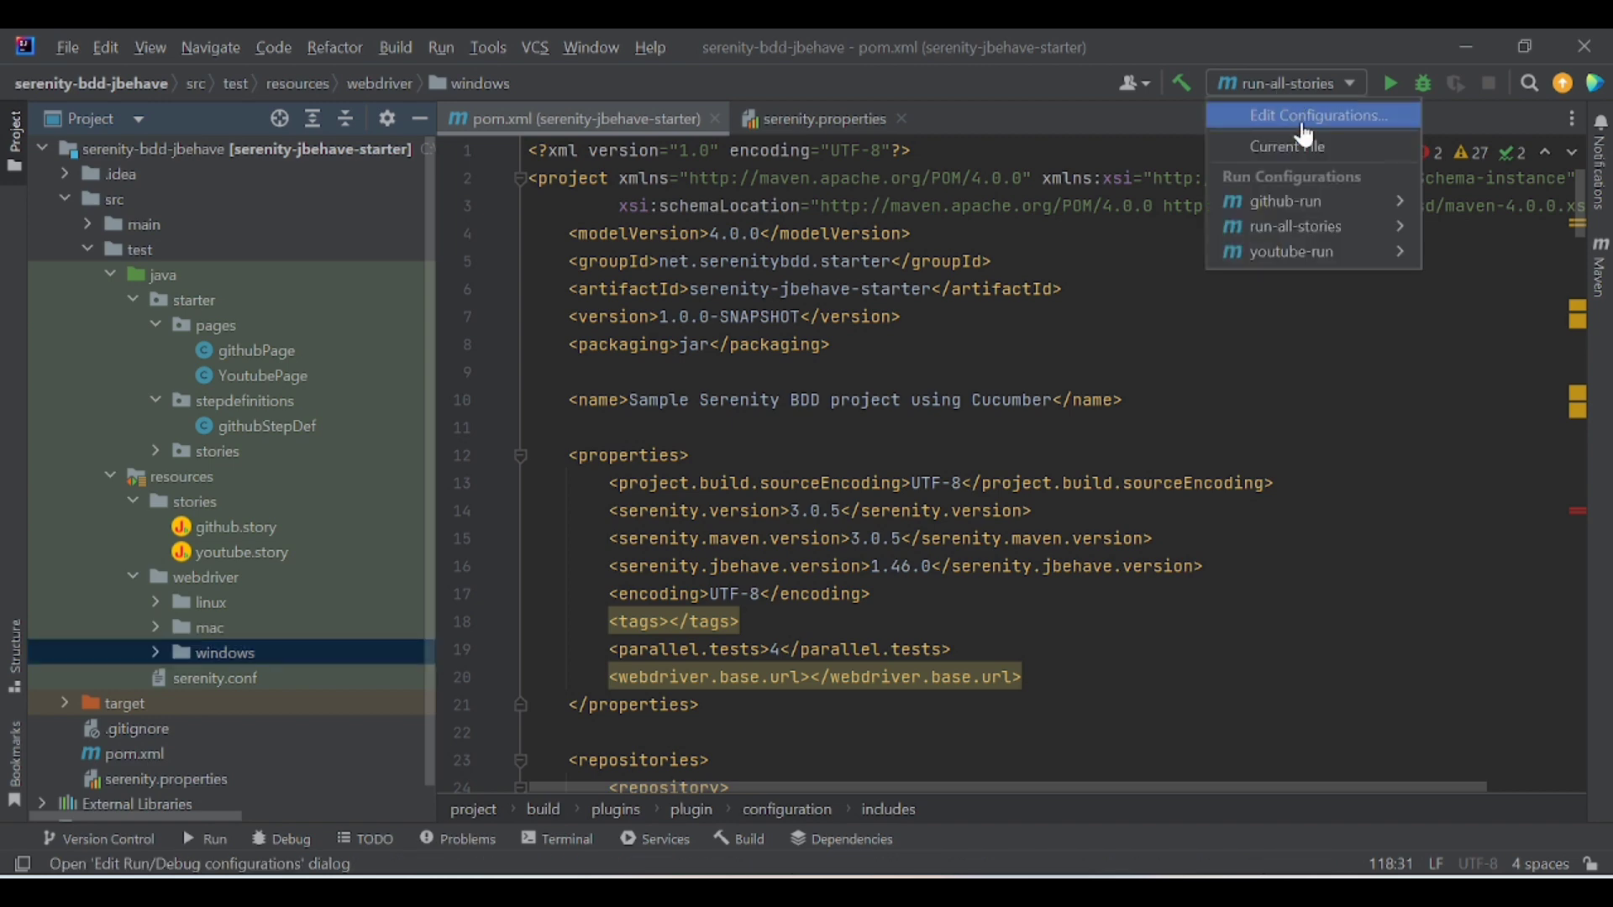
click(1314, 115)
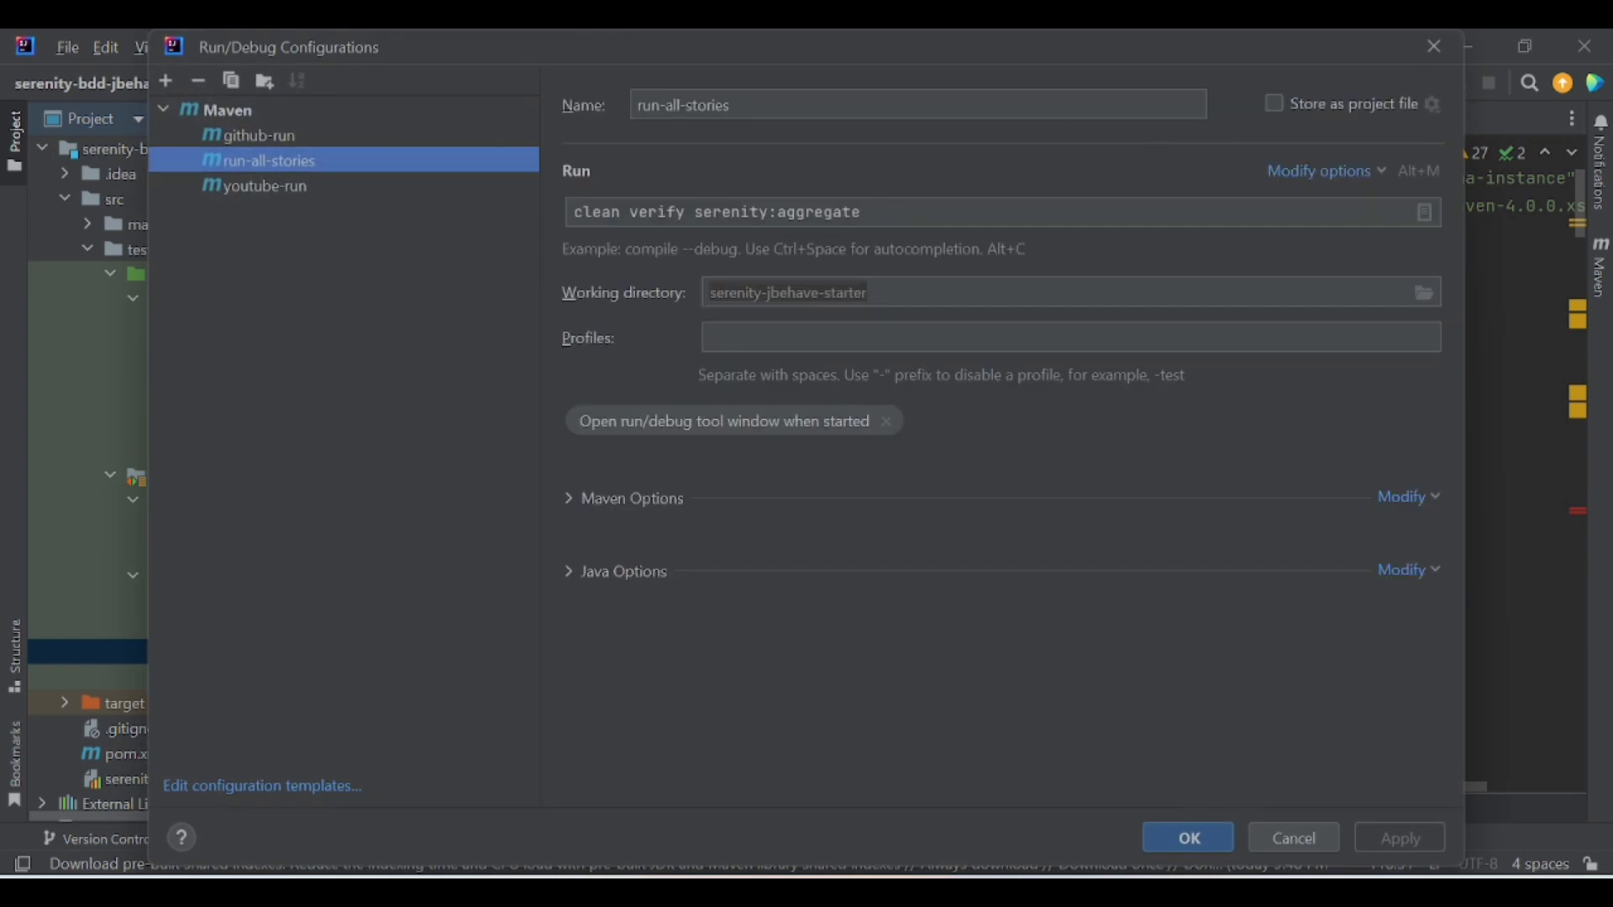
click(780, 212)
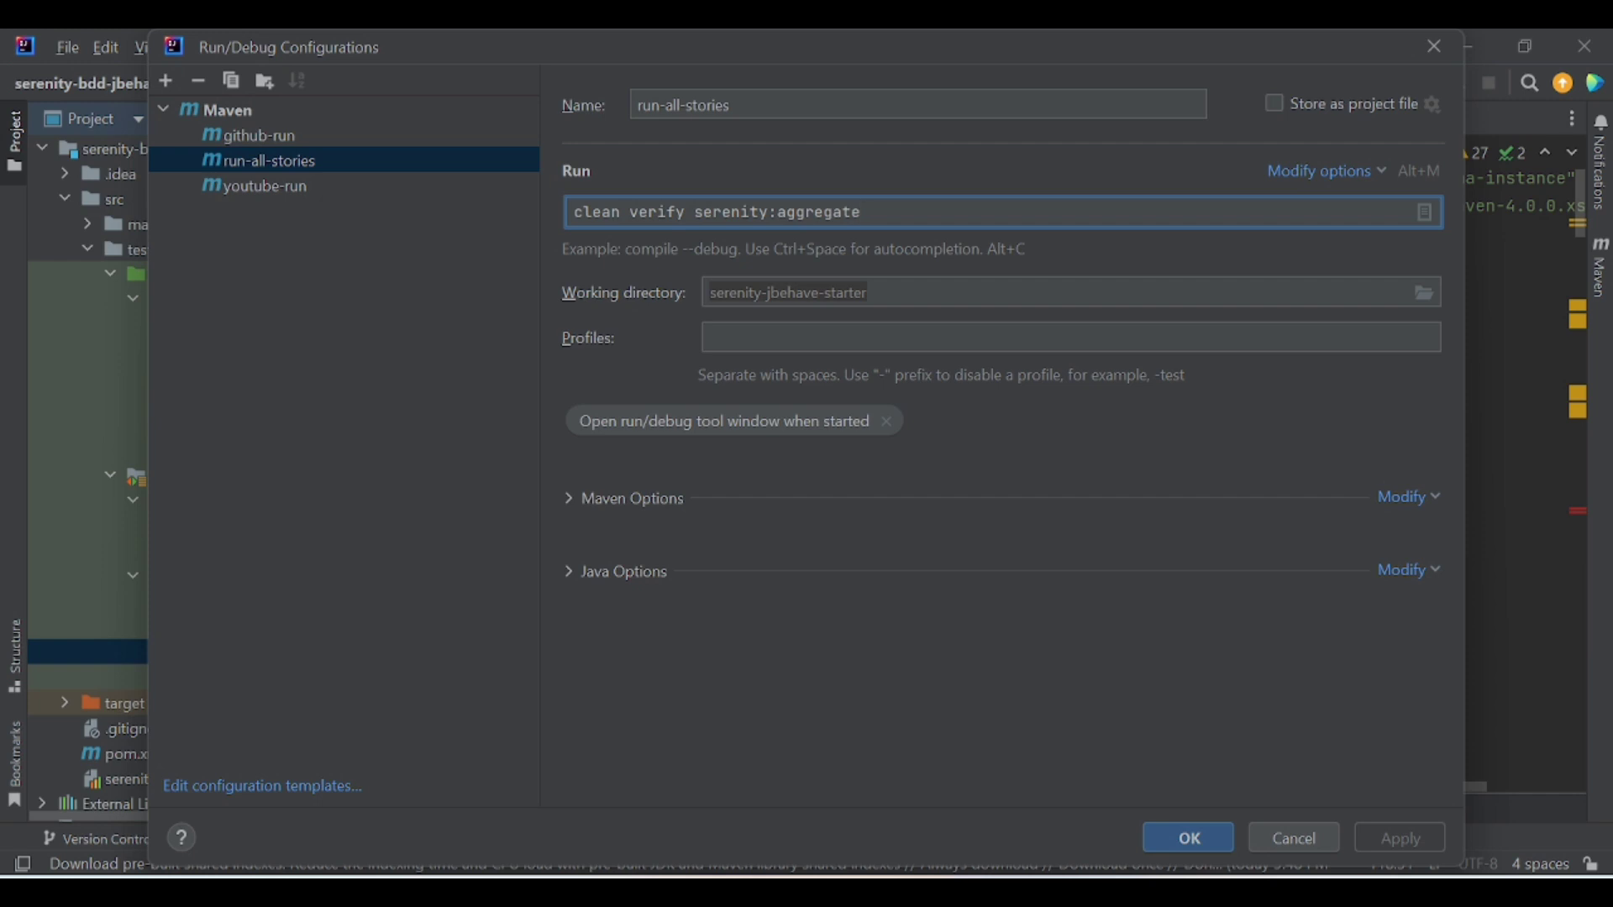
mouse_move(929, 175)
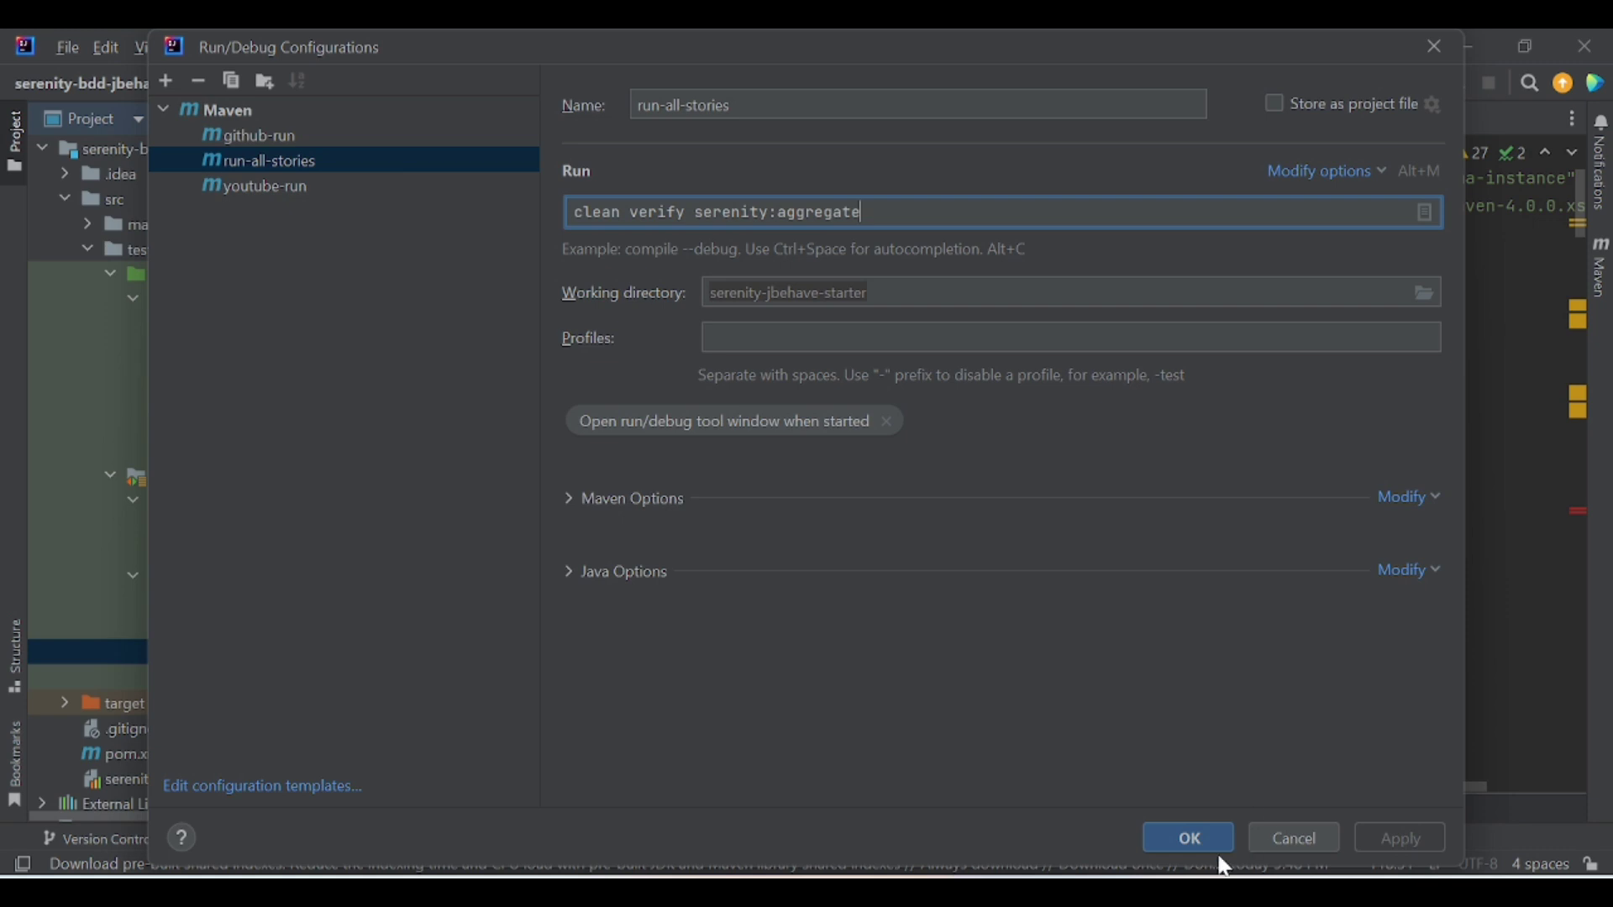
Save the run-all-stories configuration and launch its Maven build
click(1190, 837)
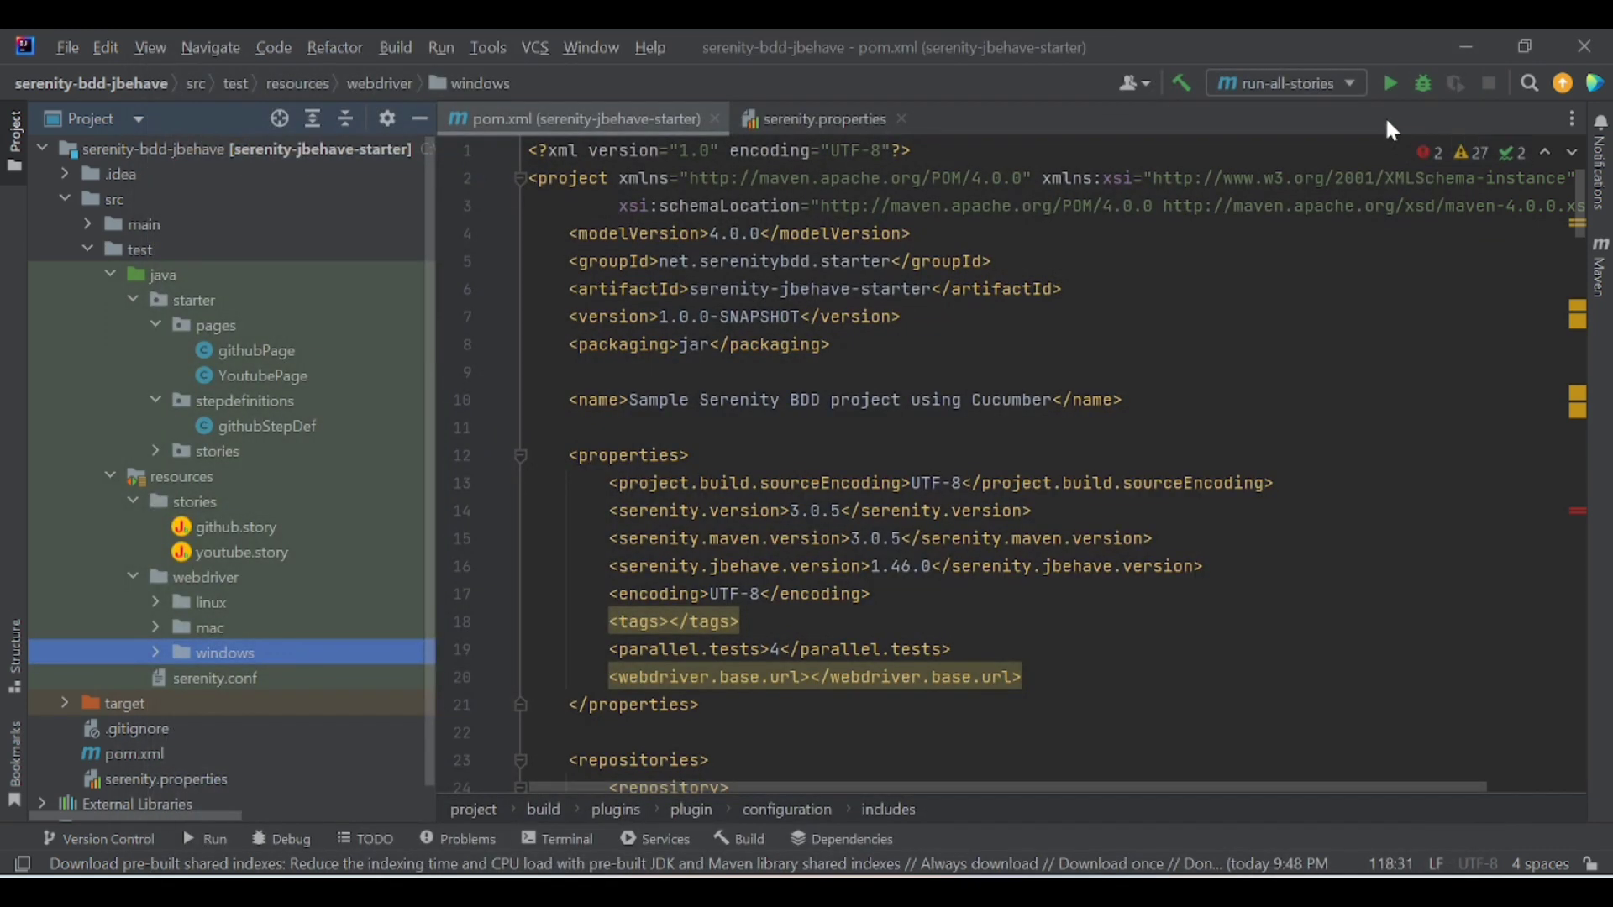
click(1393, 83)
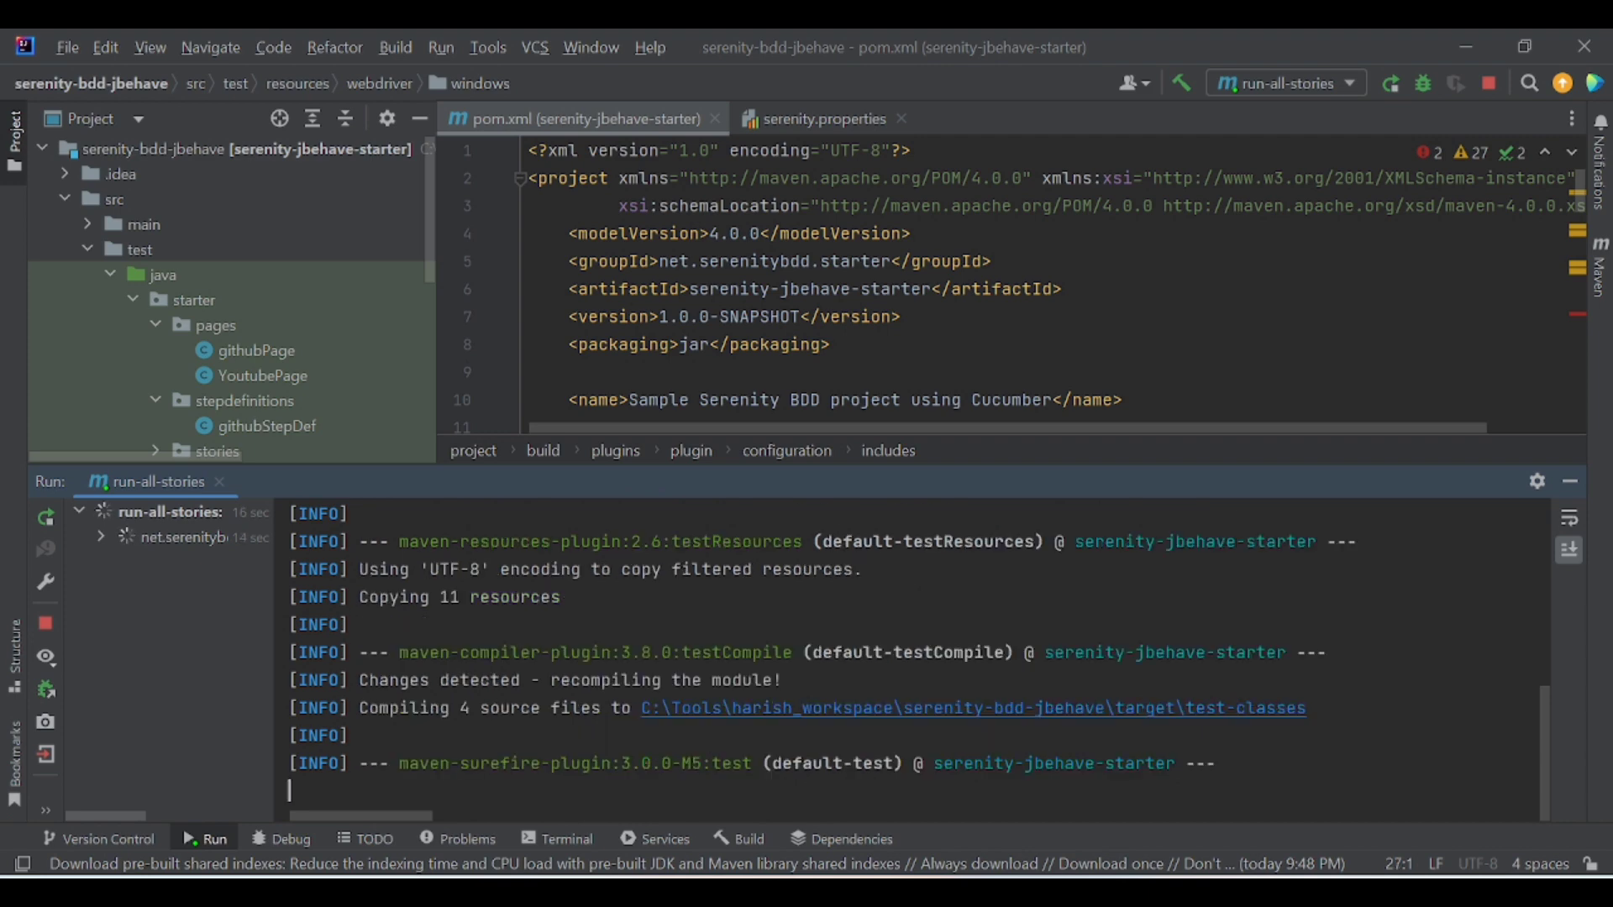
scroll(down, 3)
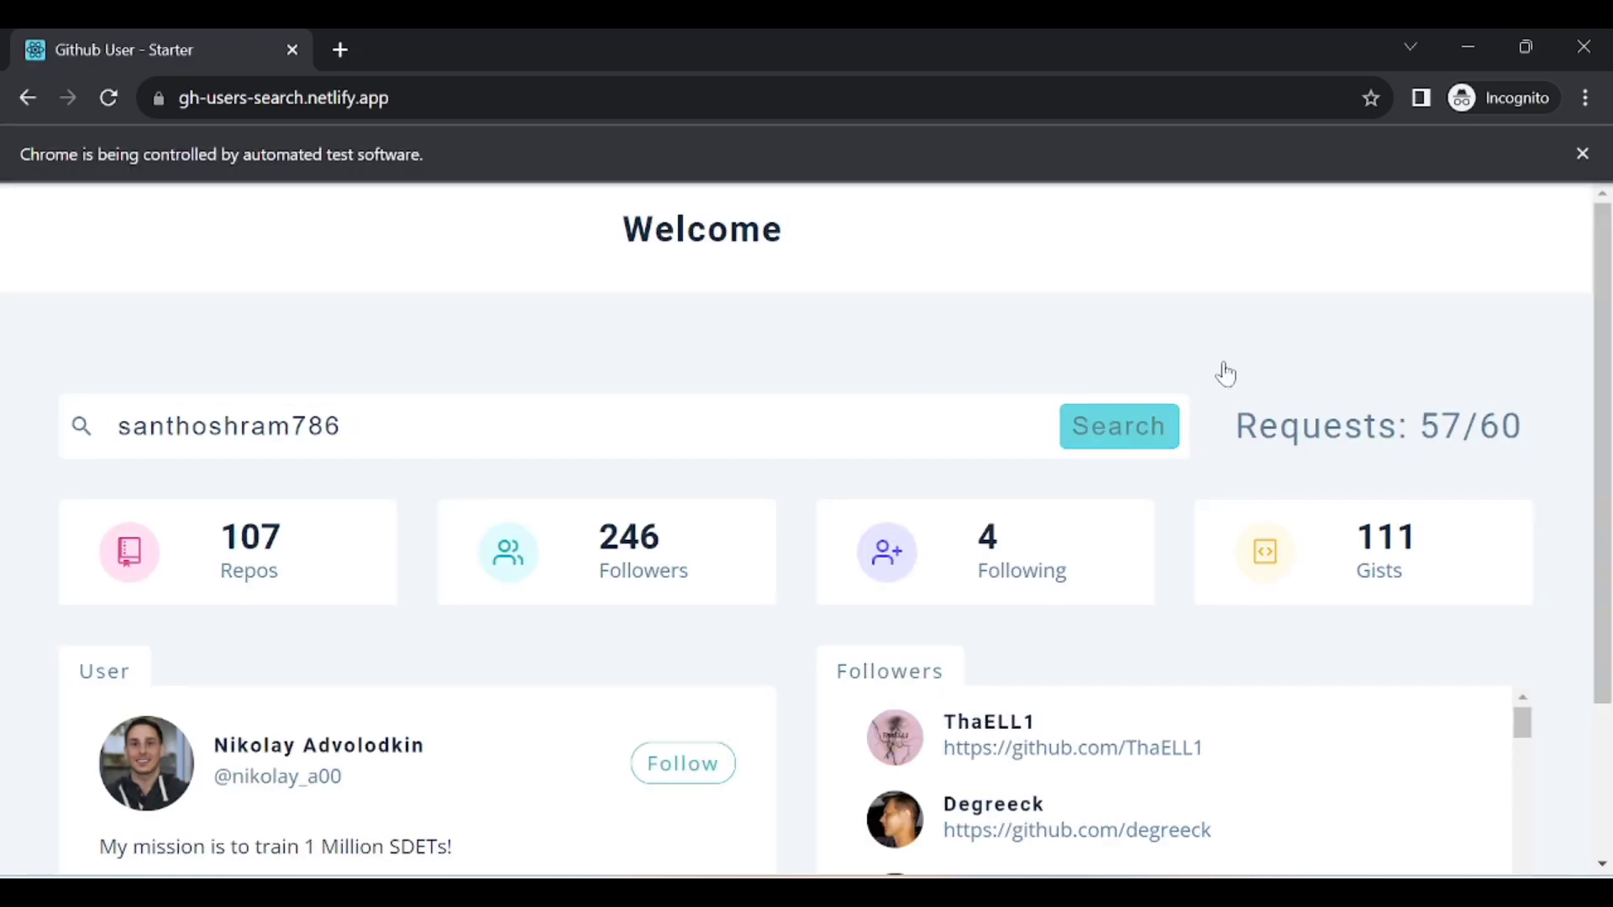
click(1119, 426)
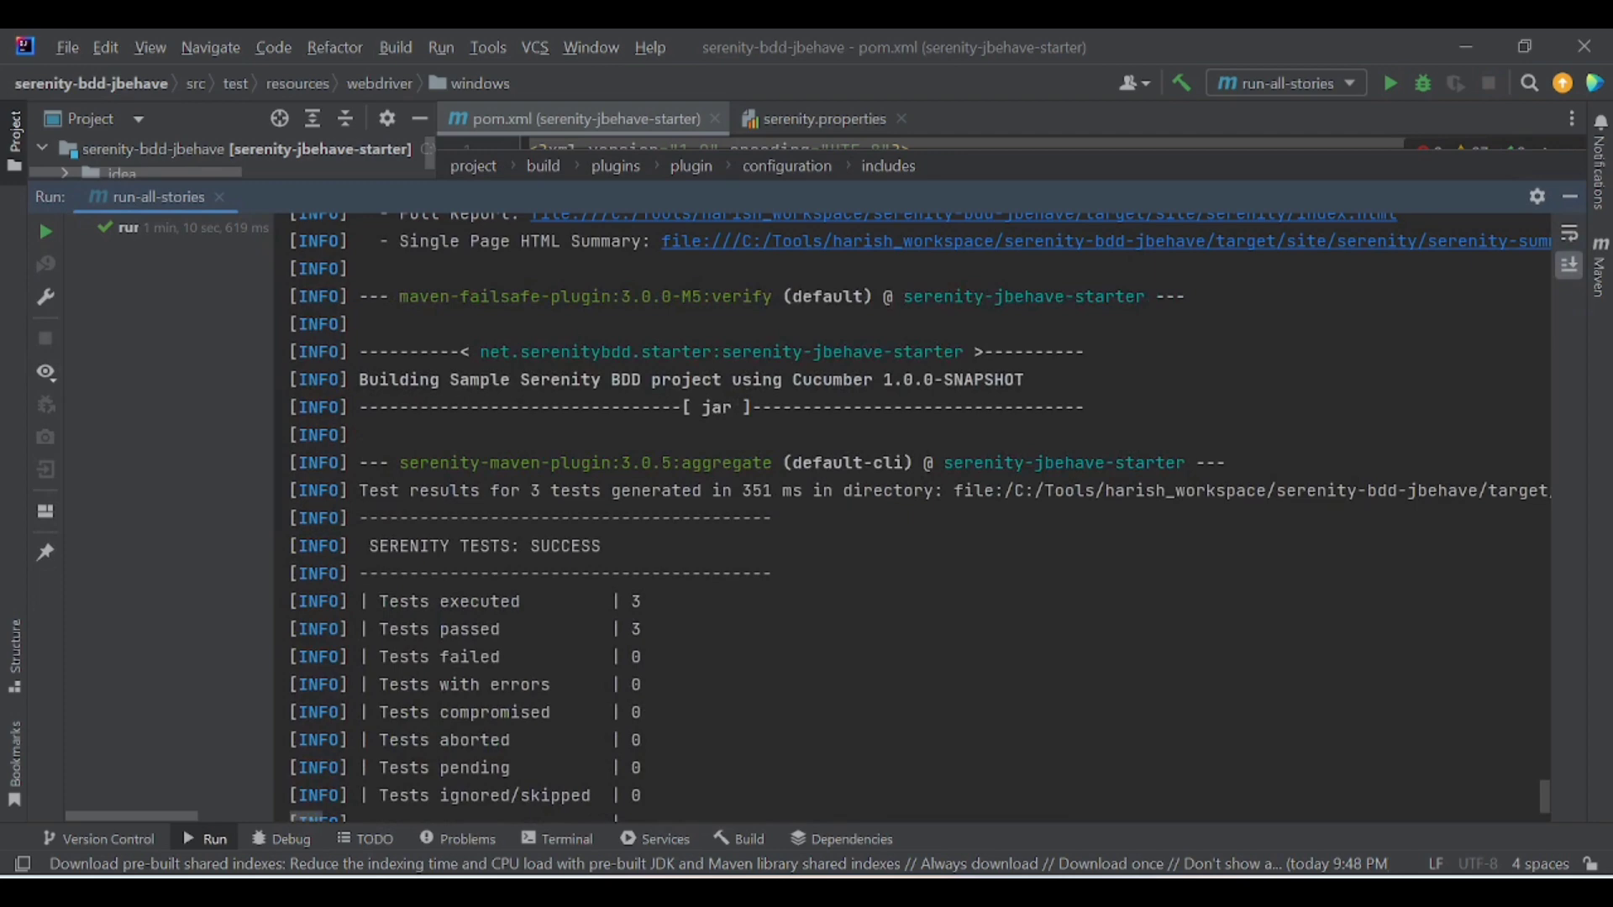
Scroll the build output to BUILD SUCCESS, 3 passed tests and the Serenity report links
scroll(down, 3)
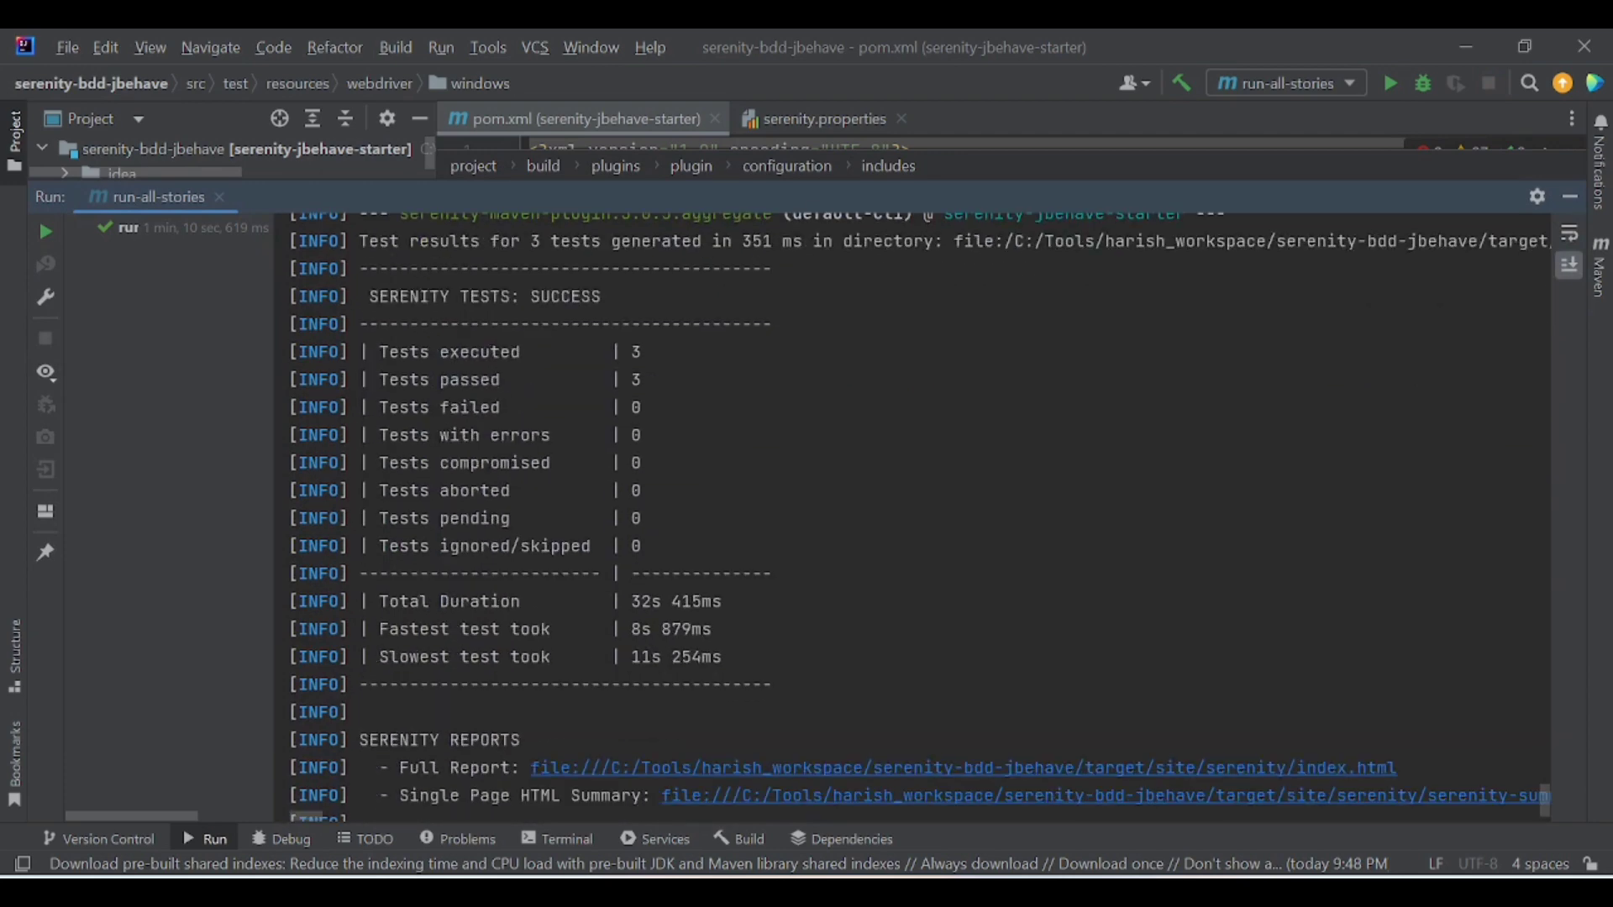
scroll(down, 3)
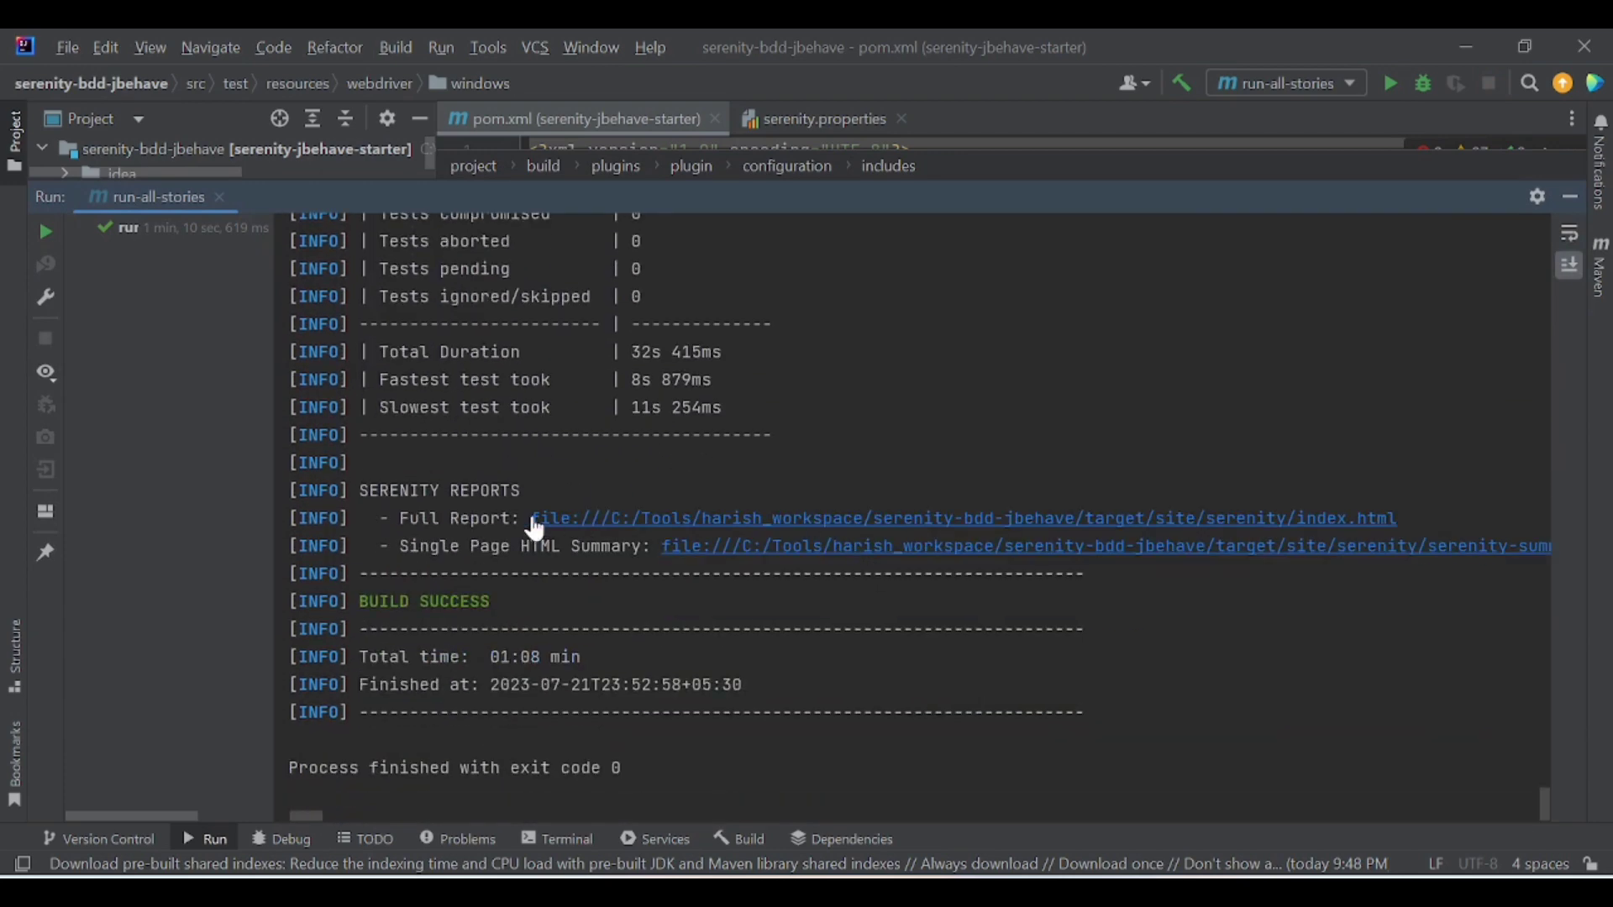
mouse_move(757, 524)
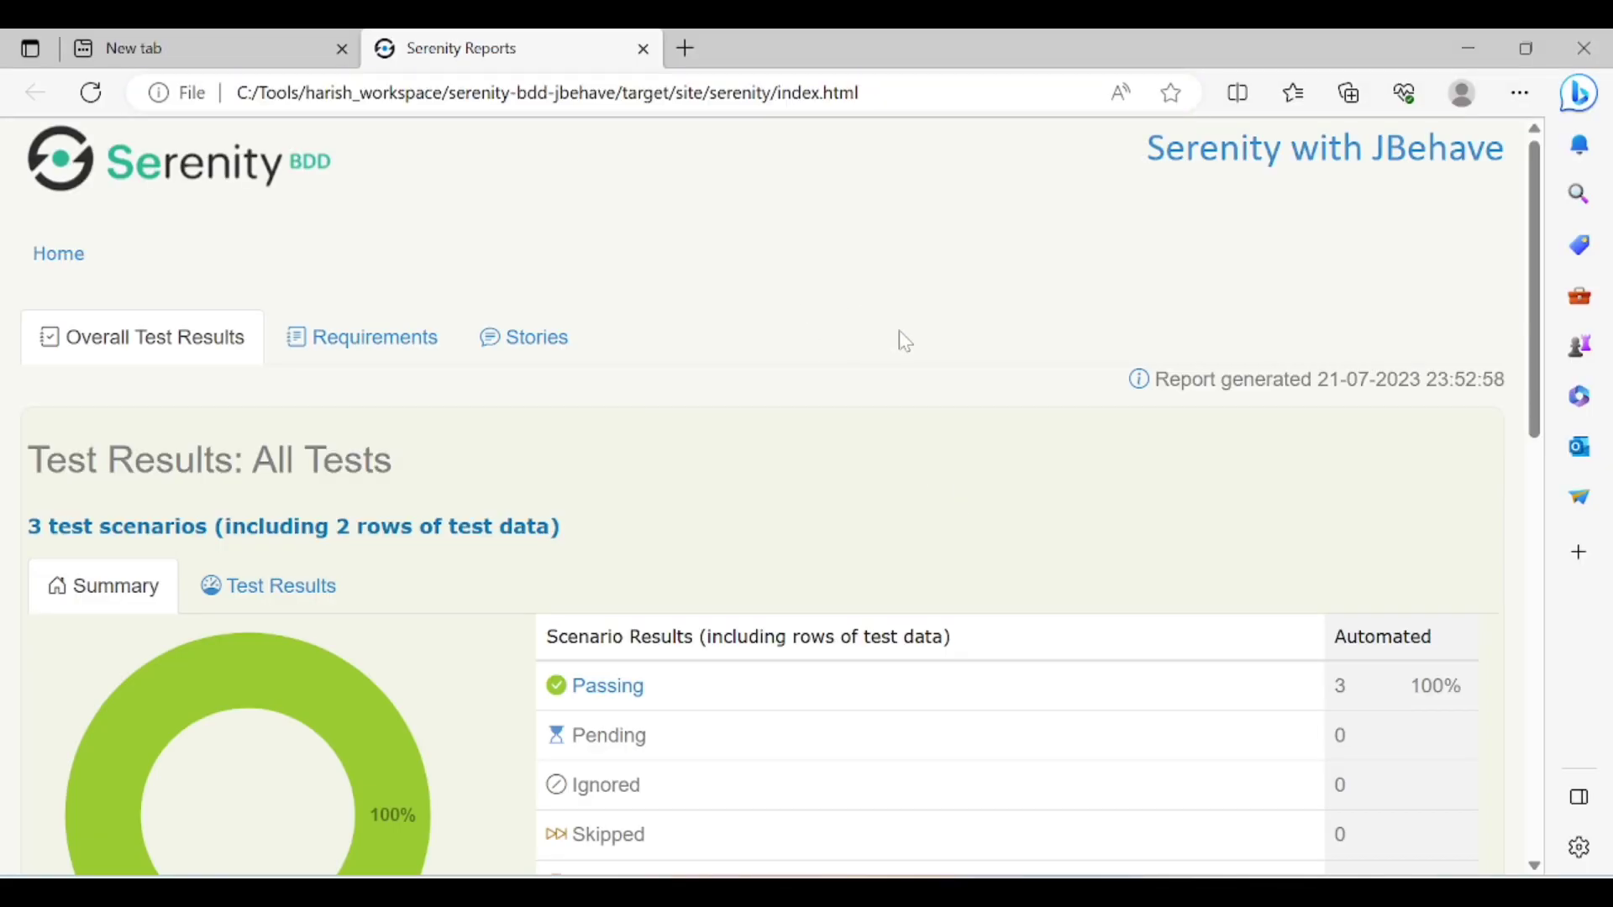
mouse_move(966, 567)
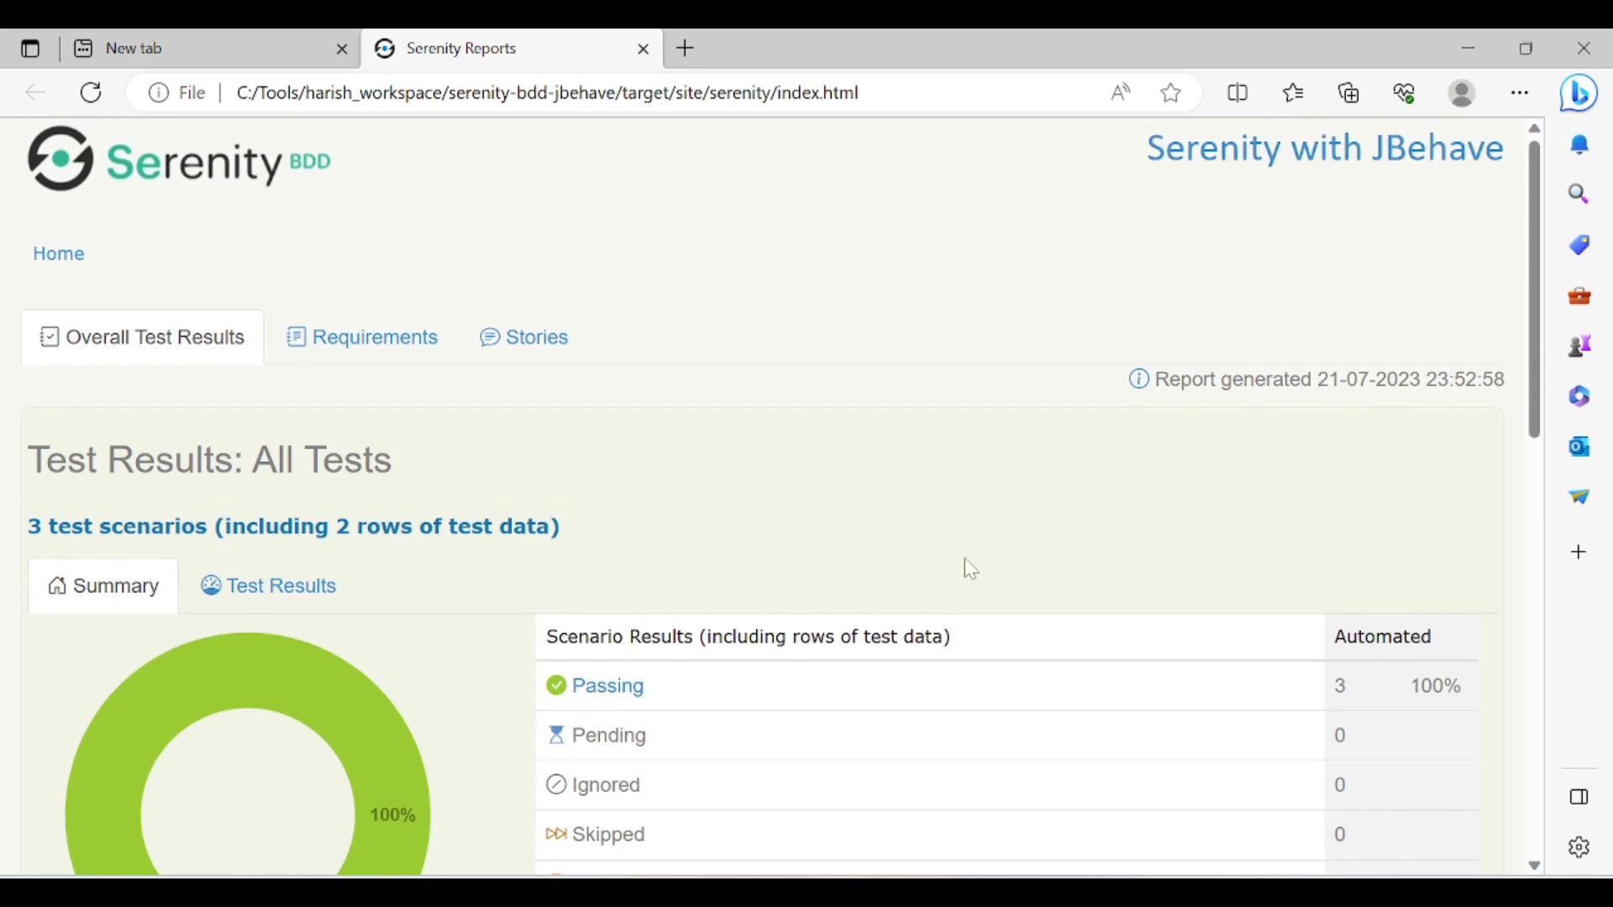
Review the report summary, then the Test Results list with passing Github and Youtube scenarios
scroll(down, 3)
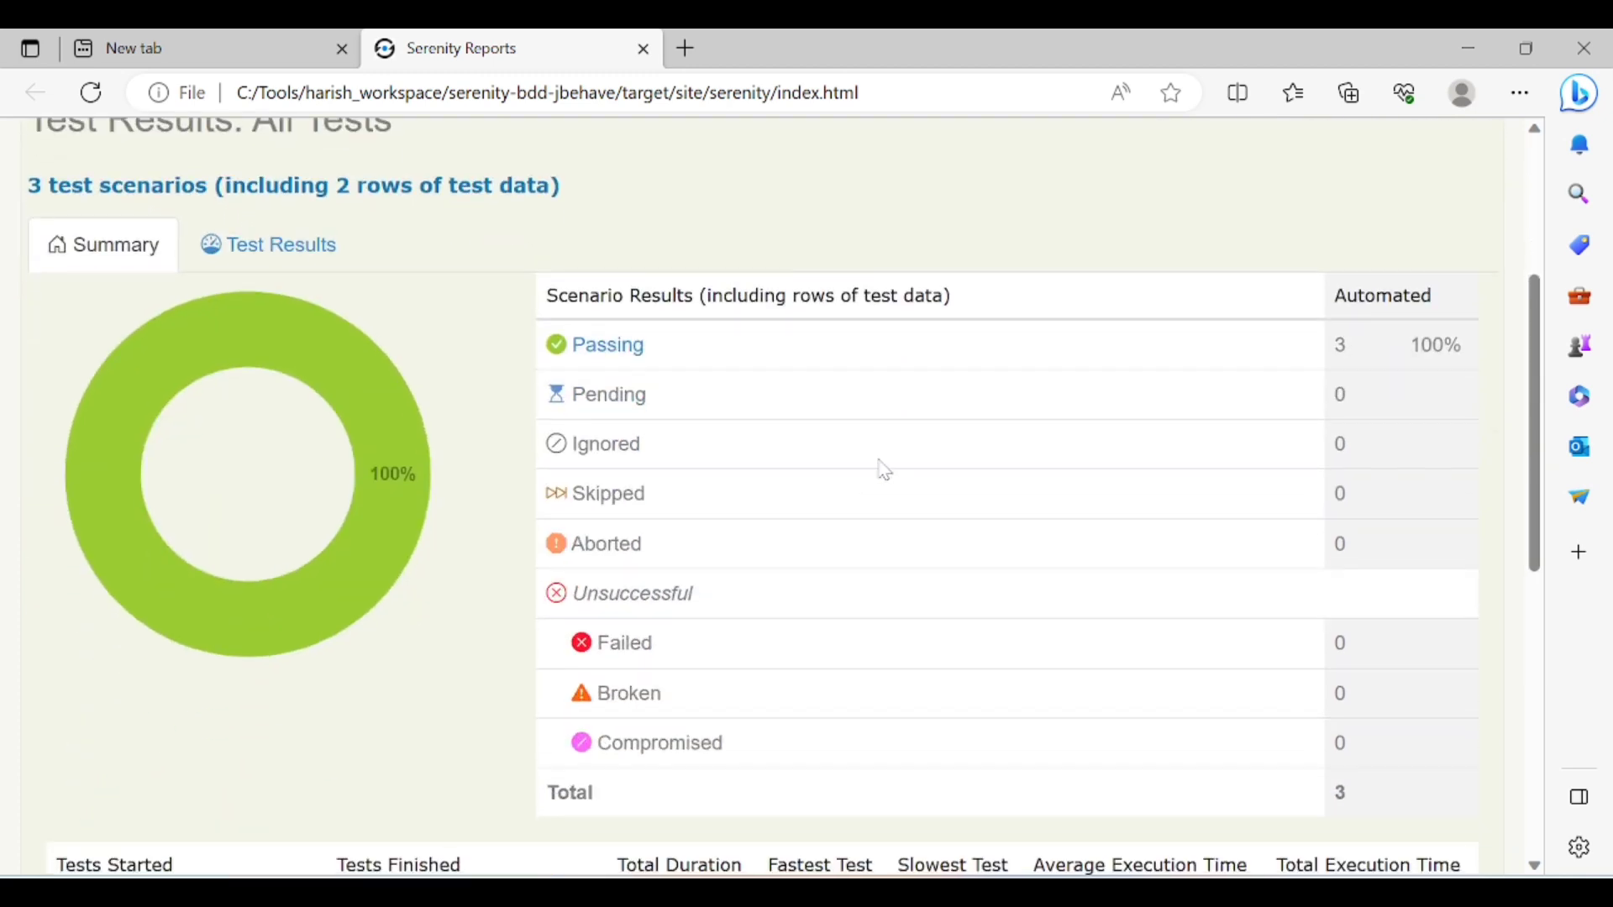
mouse_move(702, 383)
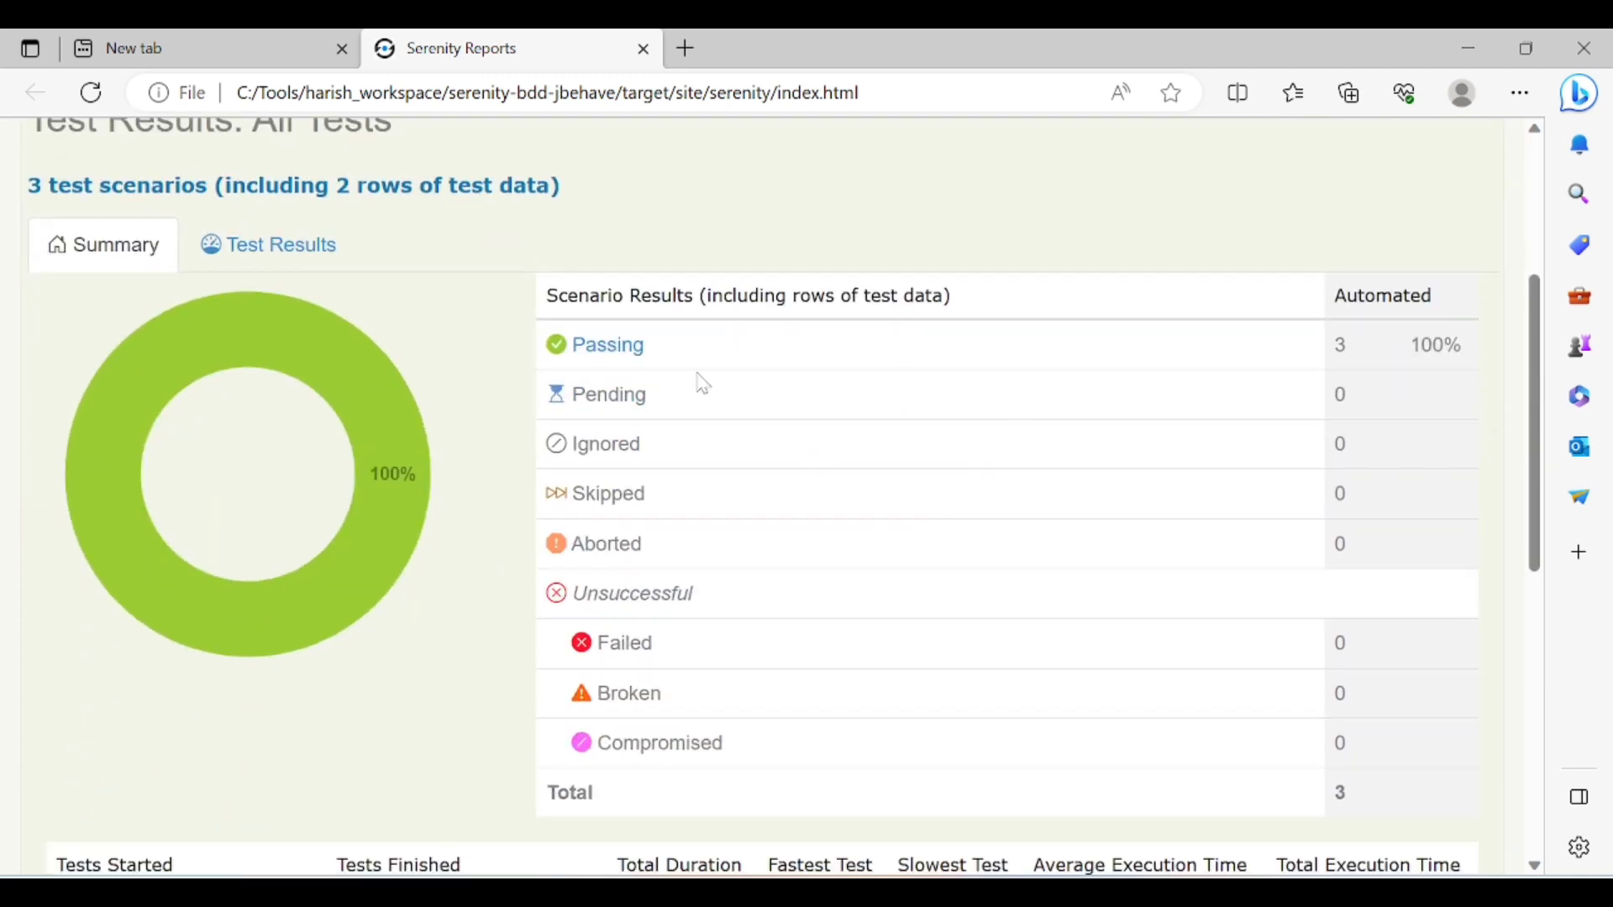
mouse_move(398, 446)
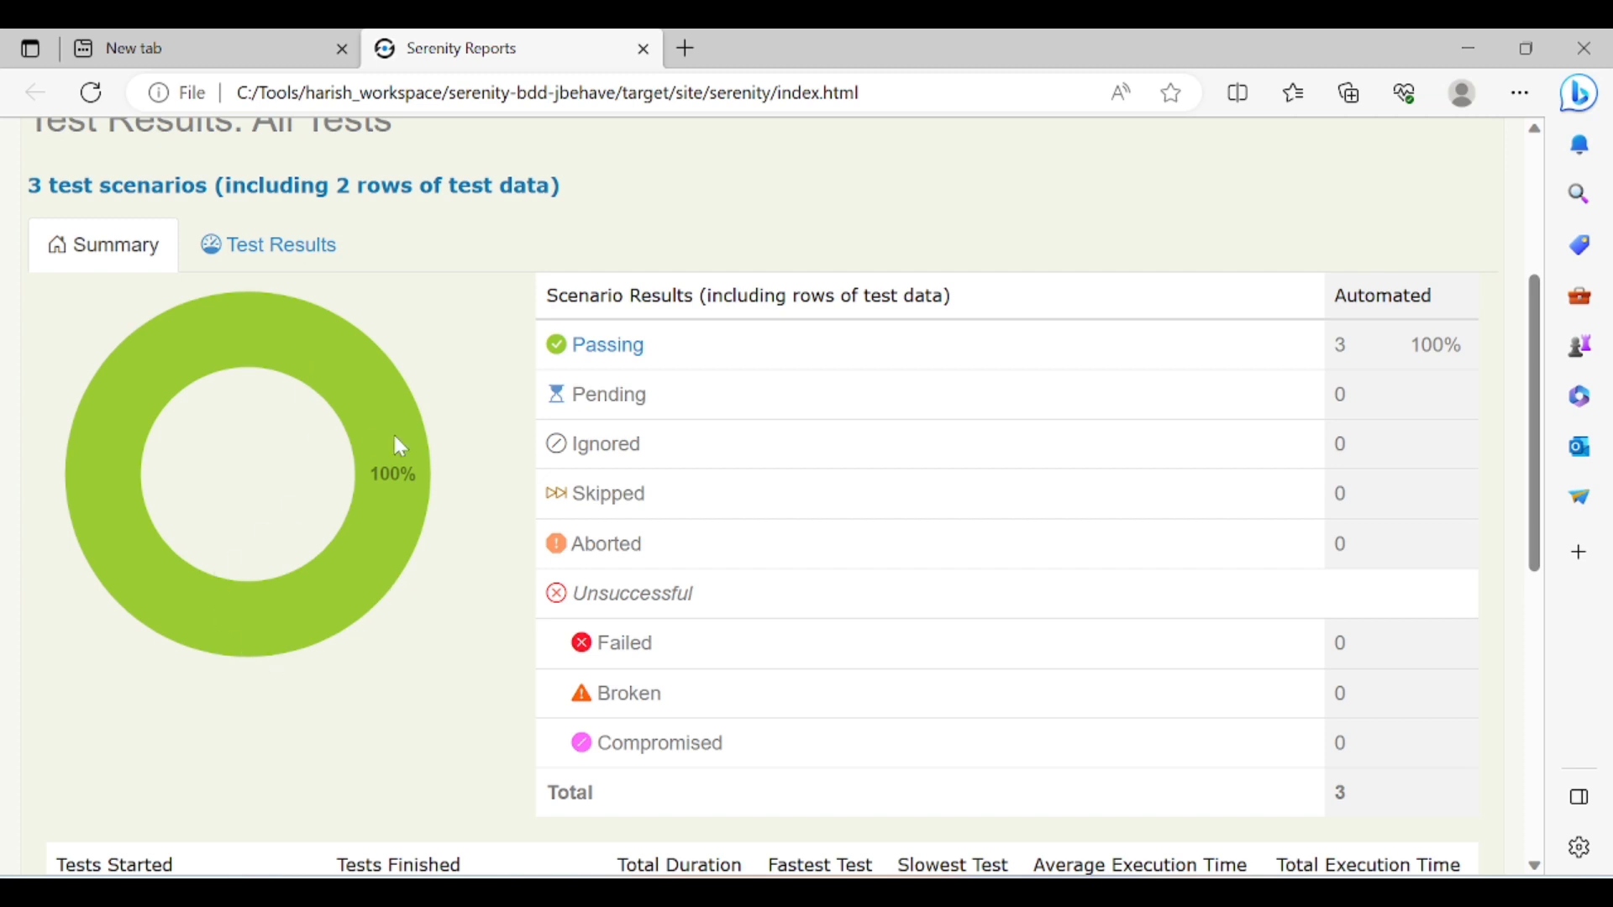
scroll(down, 3)
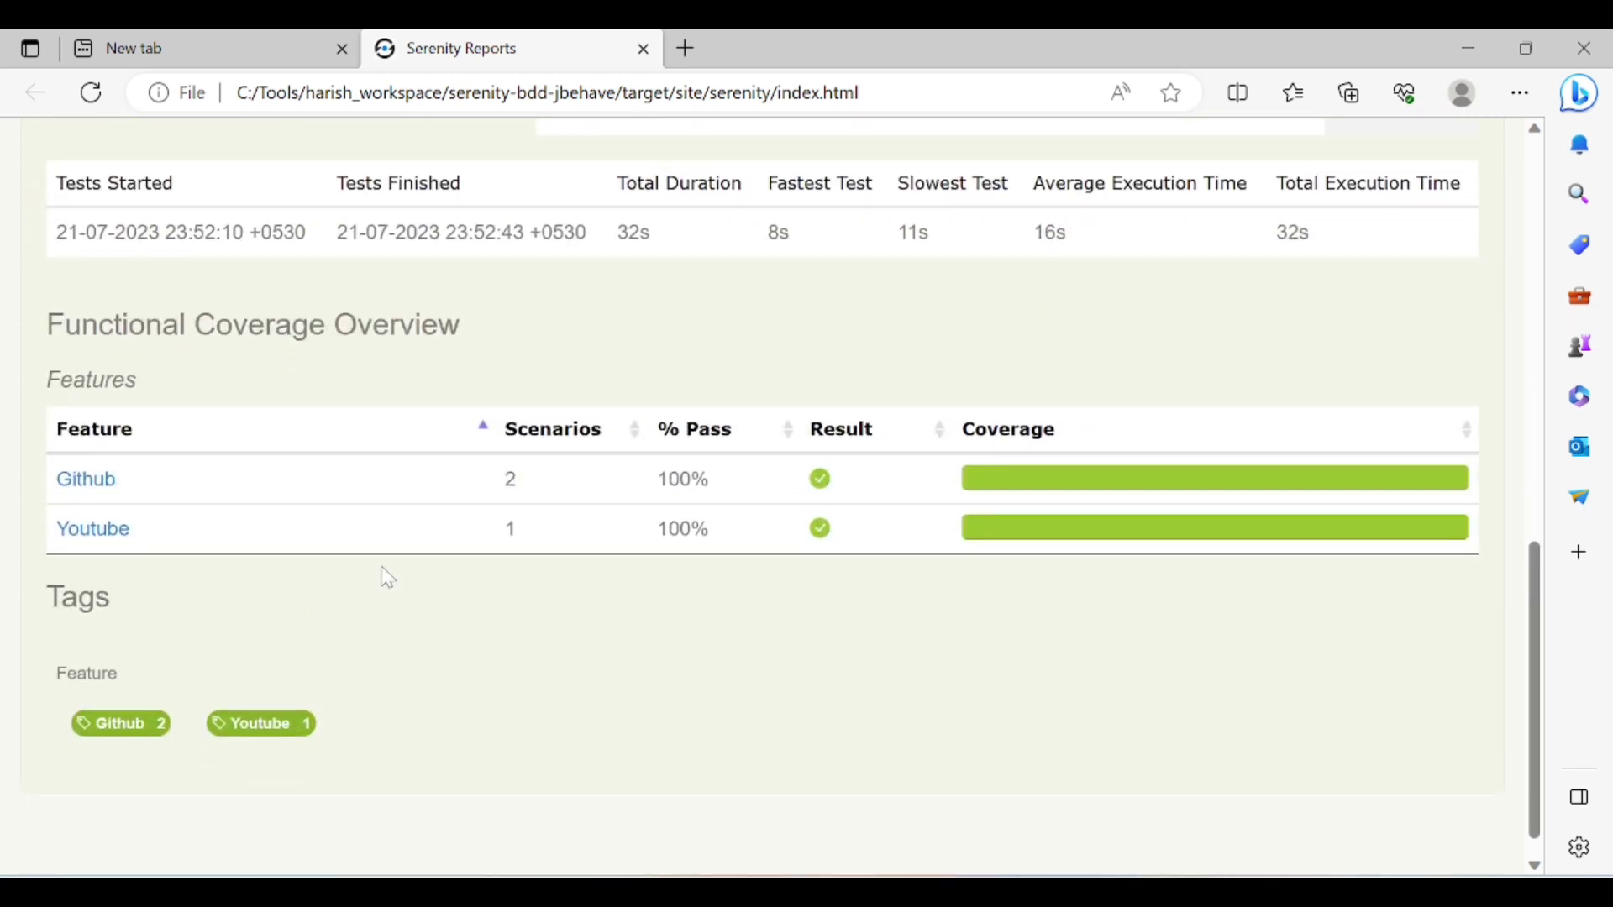
mouse_move(101, 540)
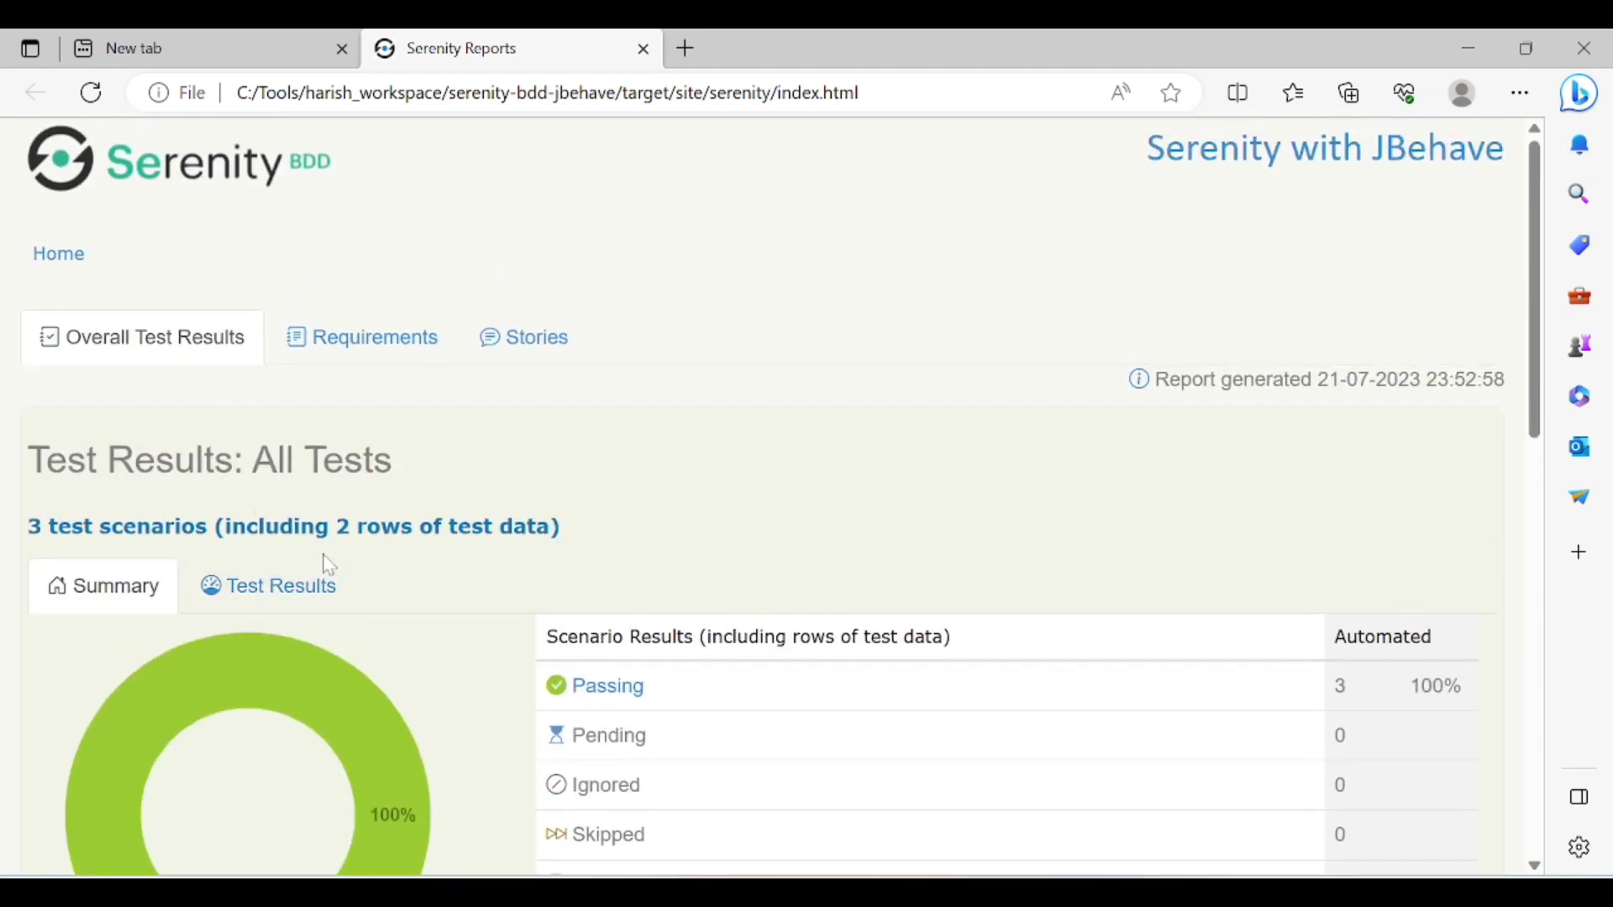
click(536, 336)
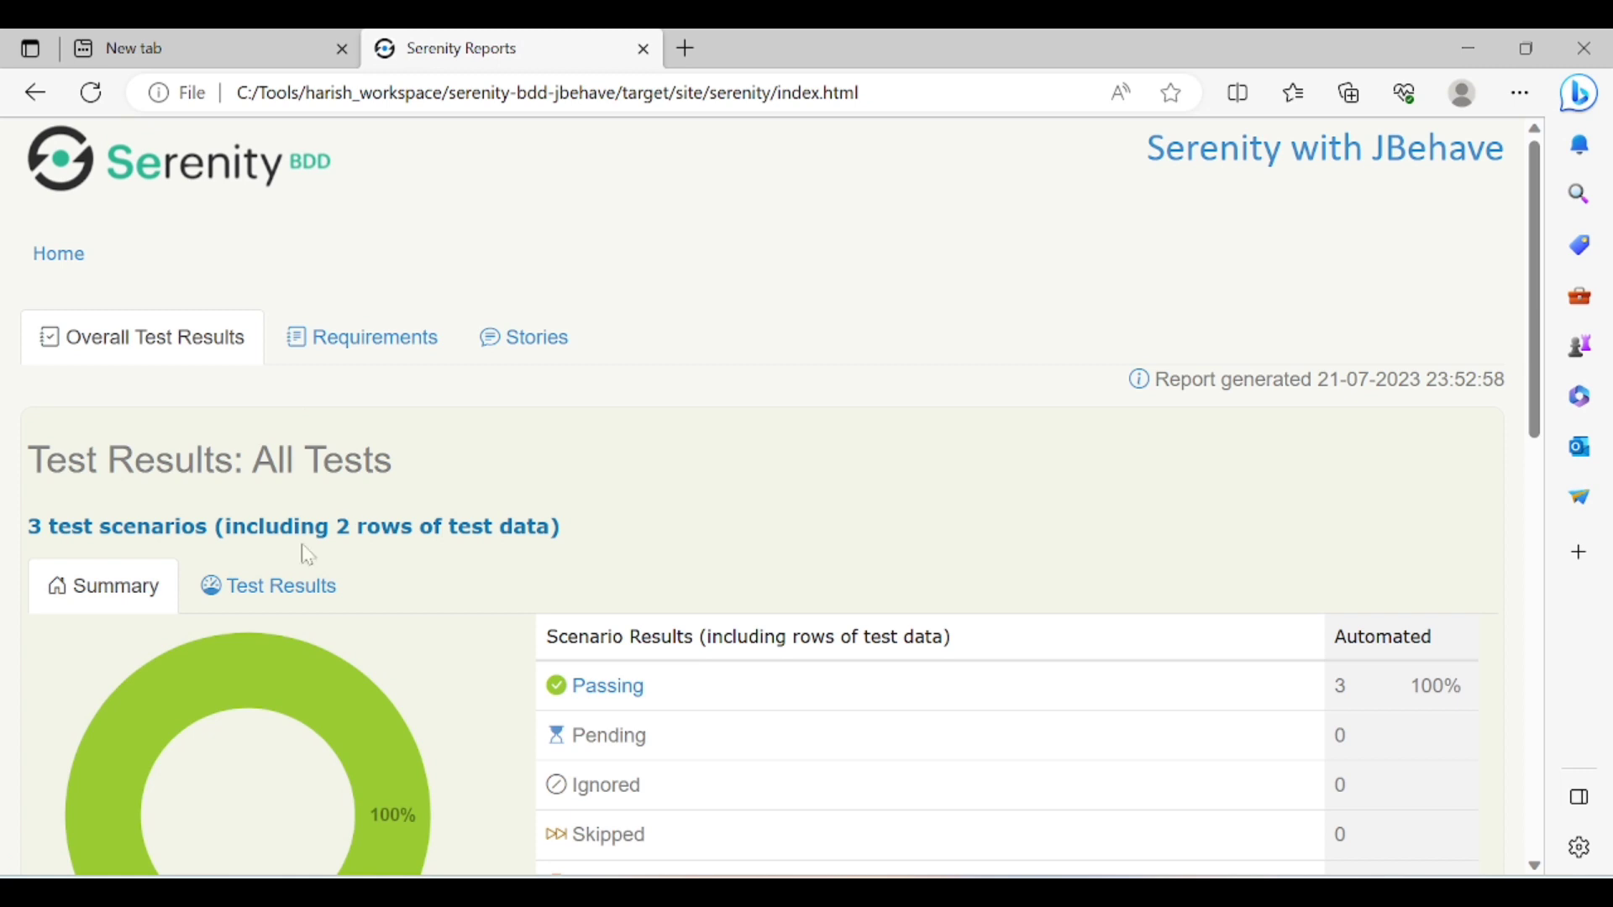
scroll(down, 3)
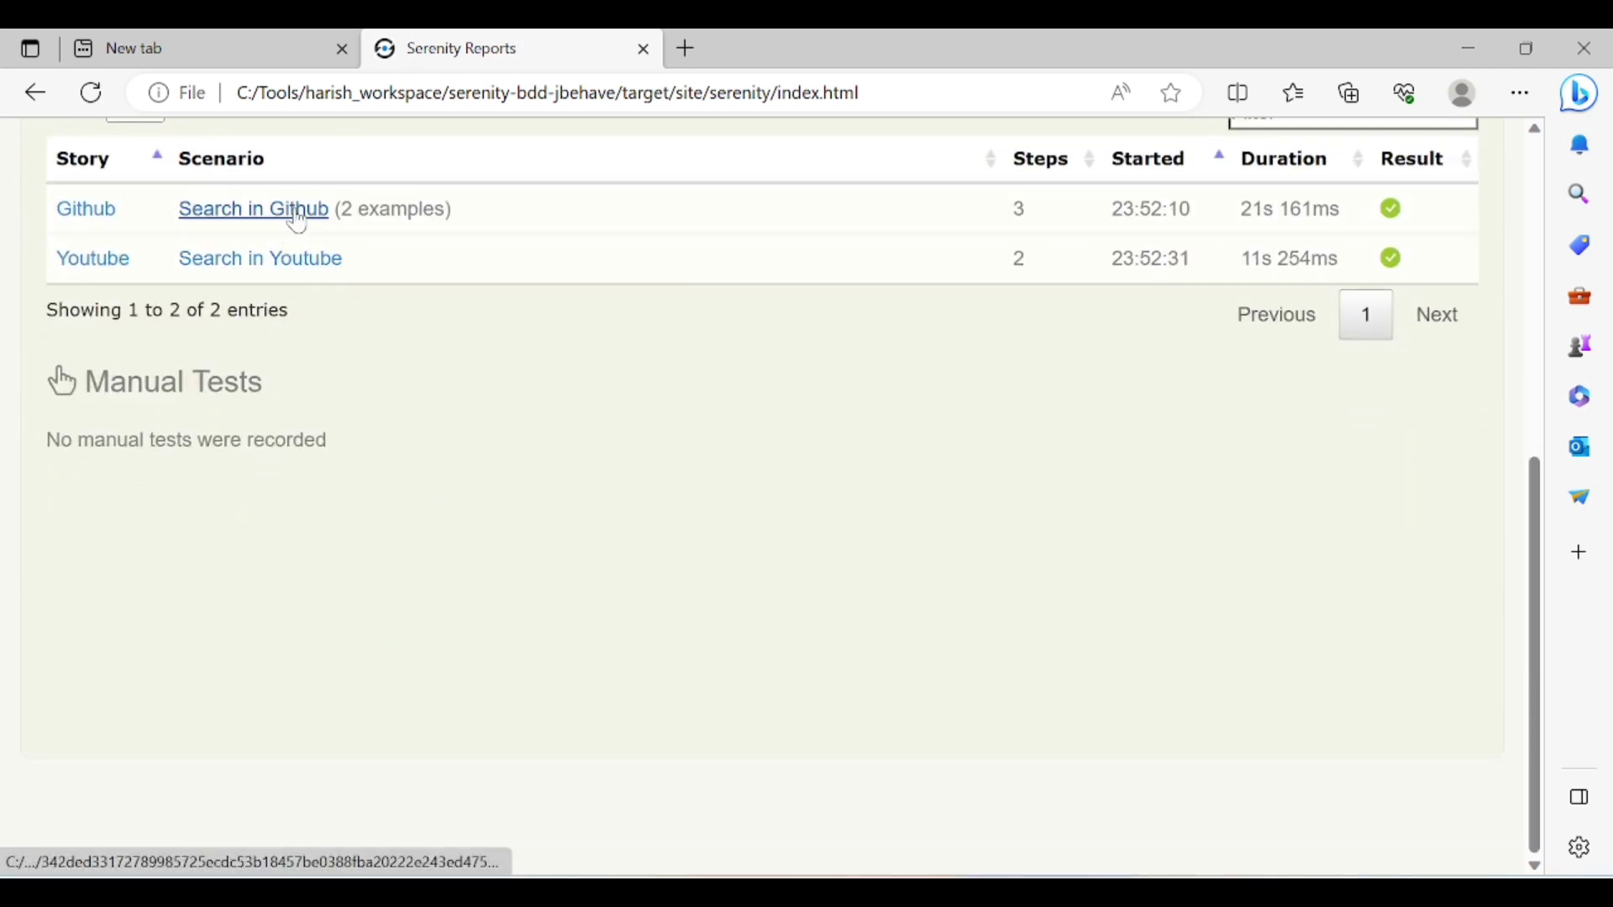
Review the Search in Github scenario's two successful examples, then return to the overview
click(252, 209)
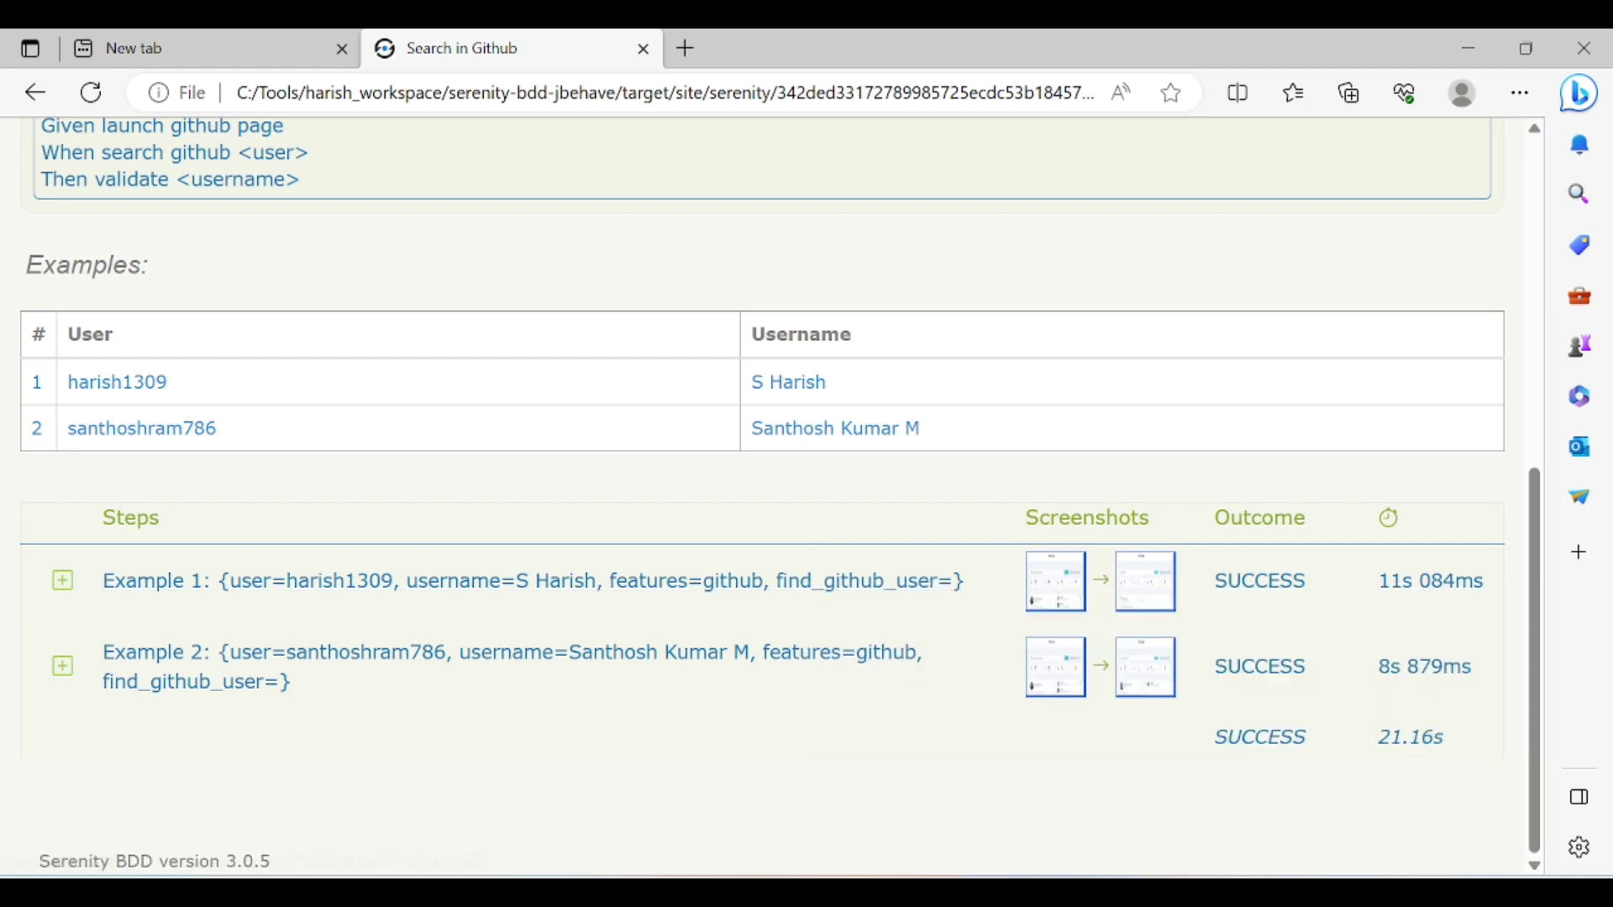
click(1055, 581)
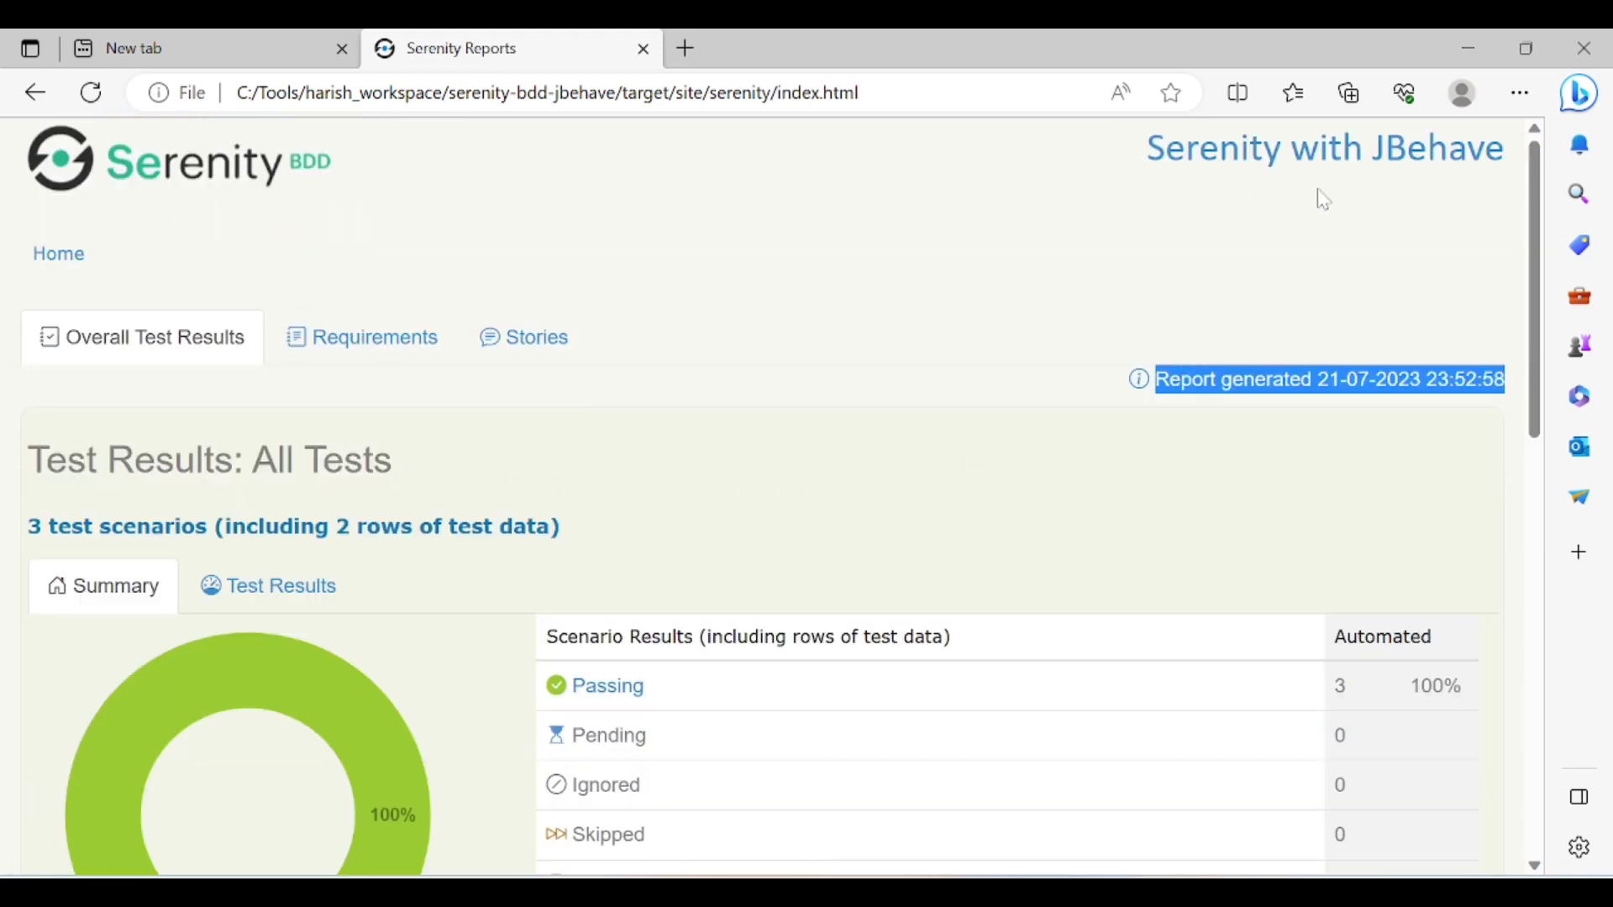
Scroll the Serenity report overview down to the timing section: 32s total, 8s fastest, 11s slowest
scroll(down, 3)
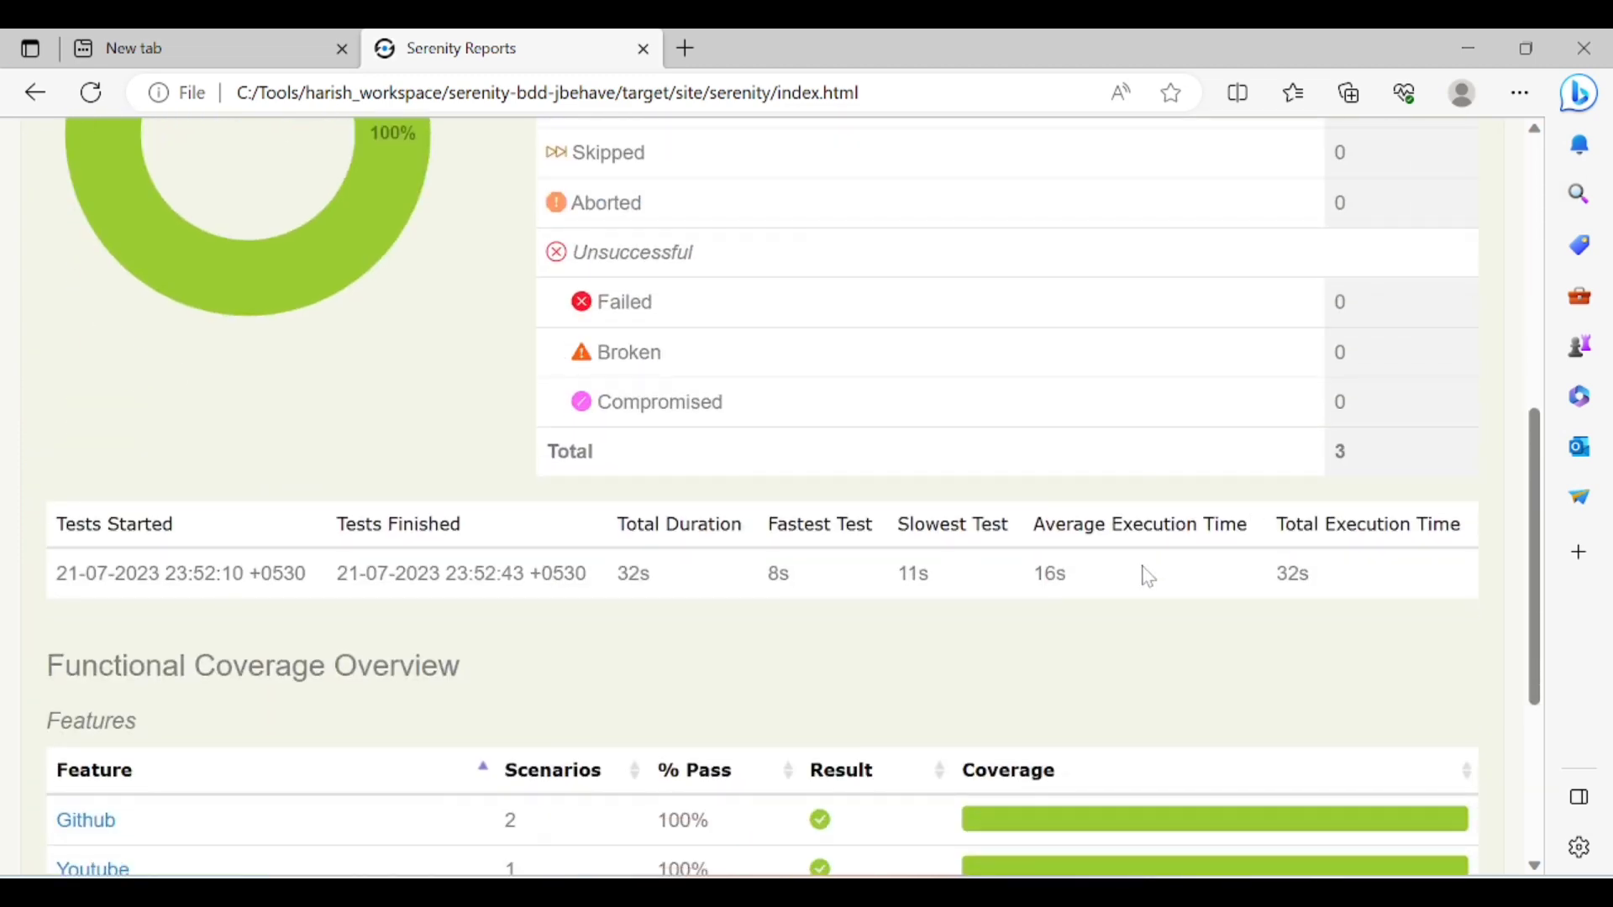
mouse_move(909, 630)
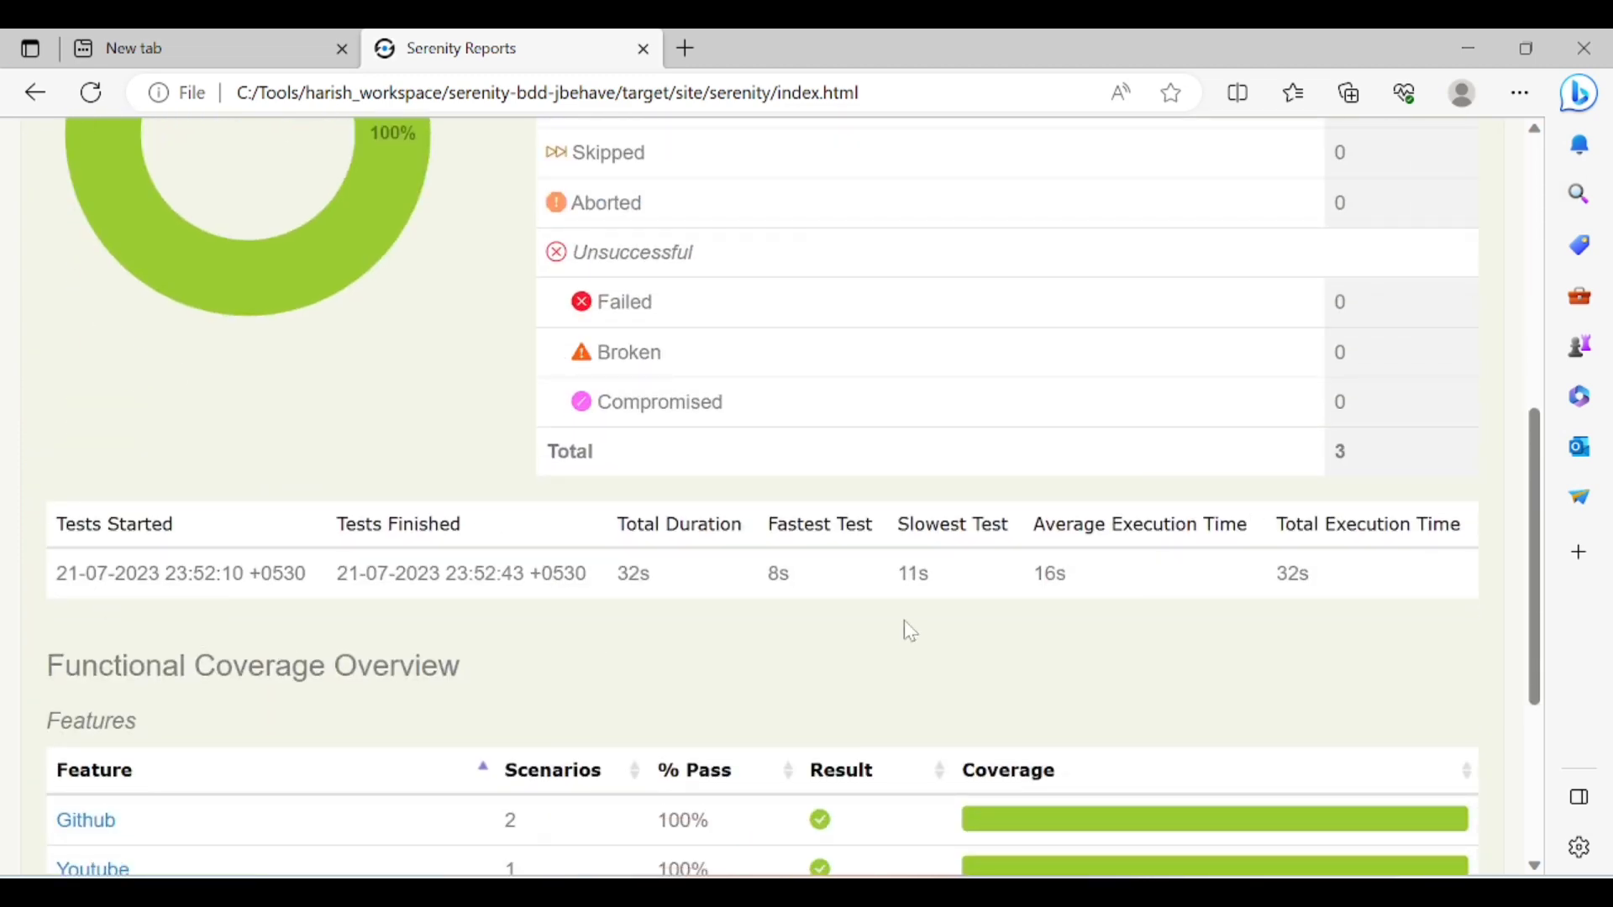